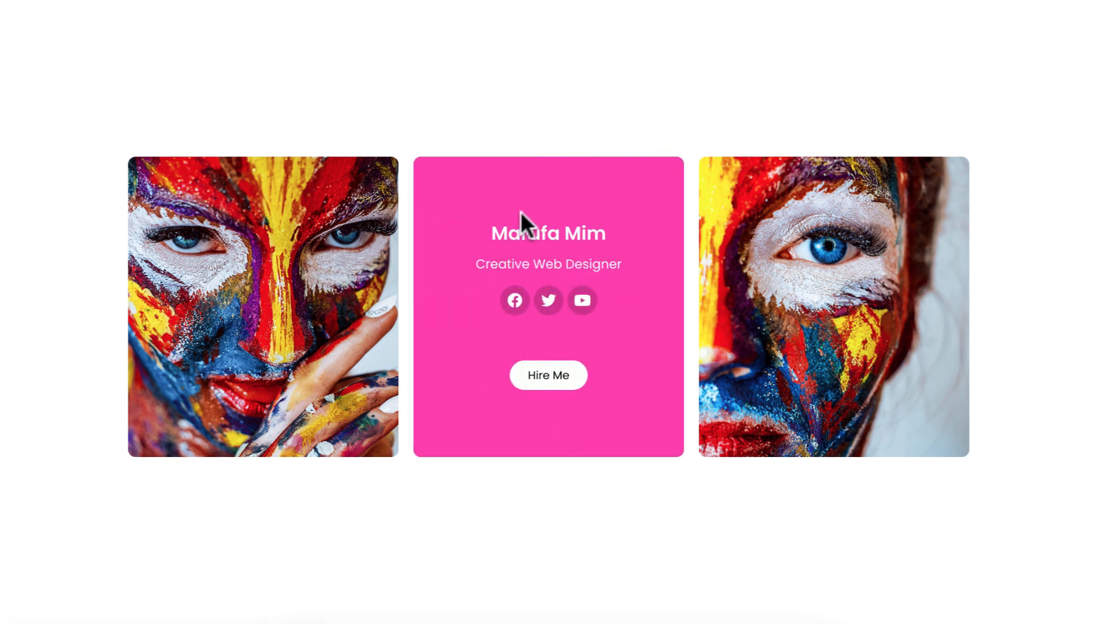
{"action": "mouse_move", "coordinate": [515, 368]}
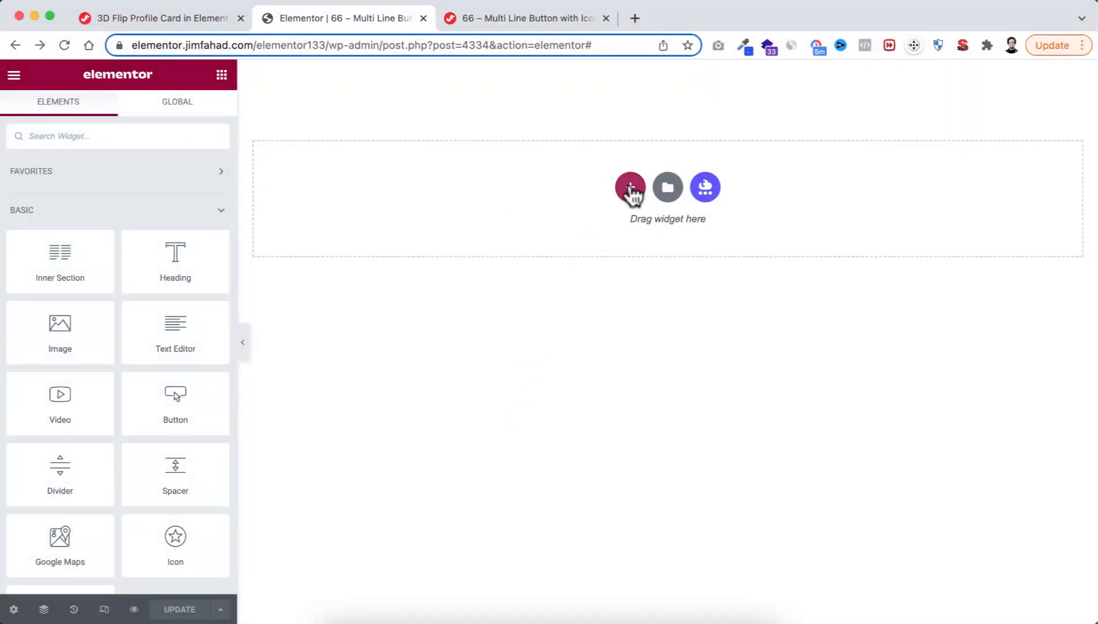
- Create a three-column section with Min Height 100, columns positioned Middle, and start editing the middle column
{"action": "left_click", "coordinate": [630, 186]}
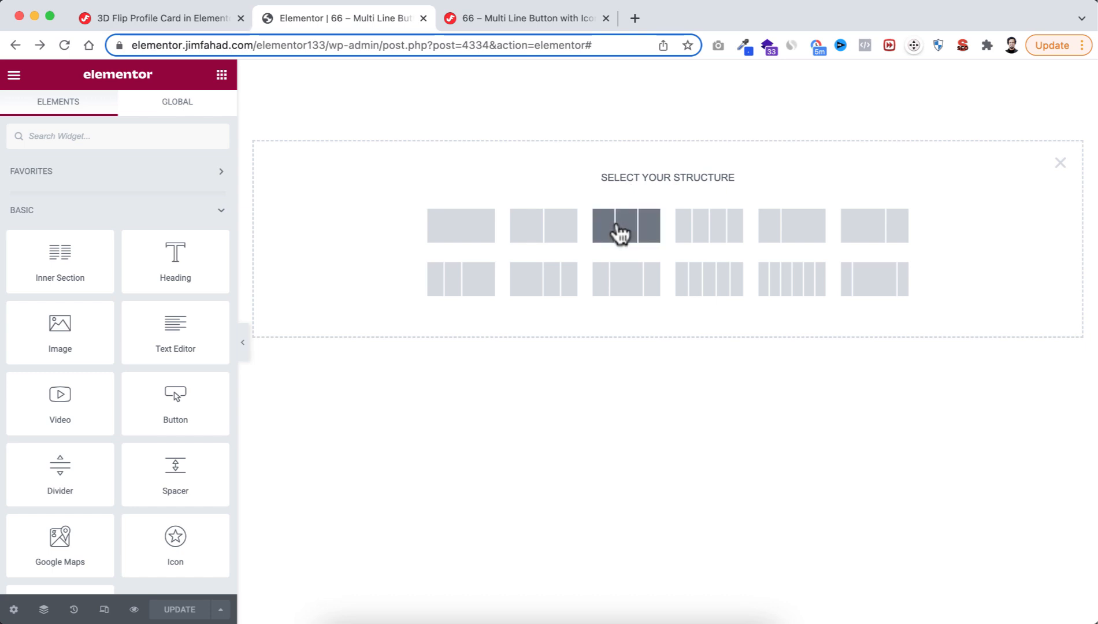
{"action": "left_click", "coordinate": [626, 225]}
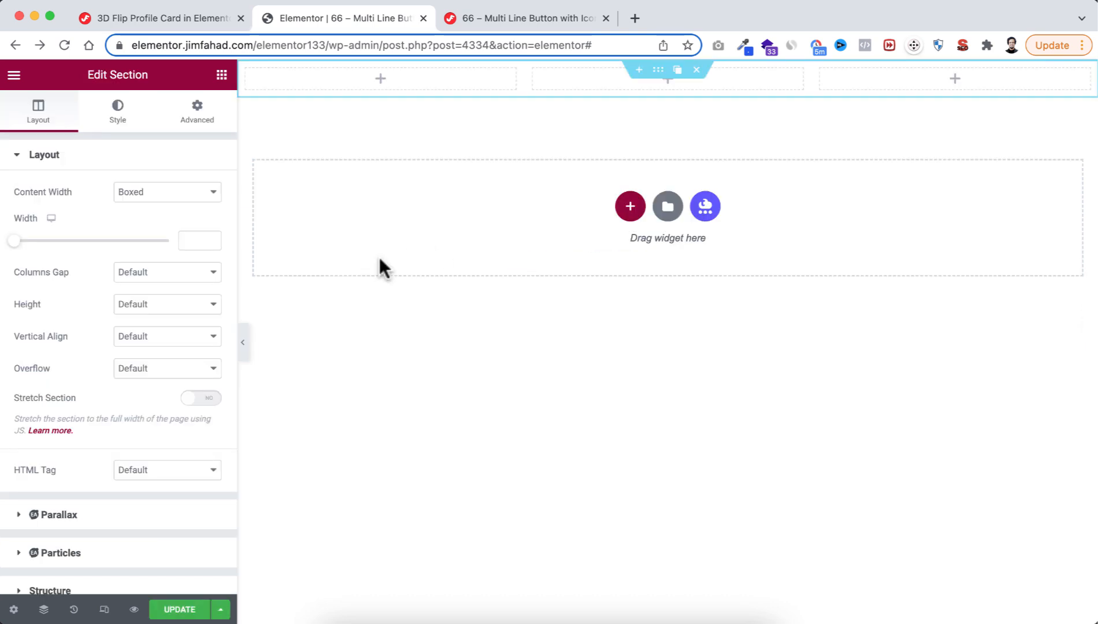
{"action": "left_click", "coordinate": [166, 304]}
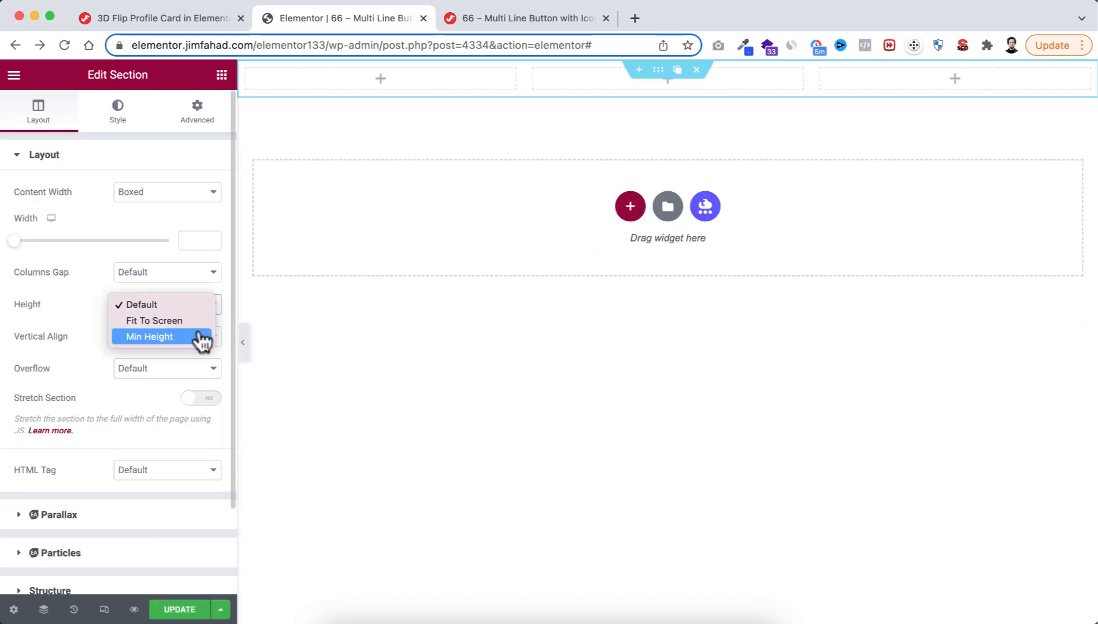
{"action": "left_click", "coordinate": [148, 336]}
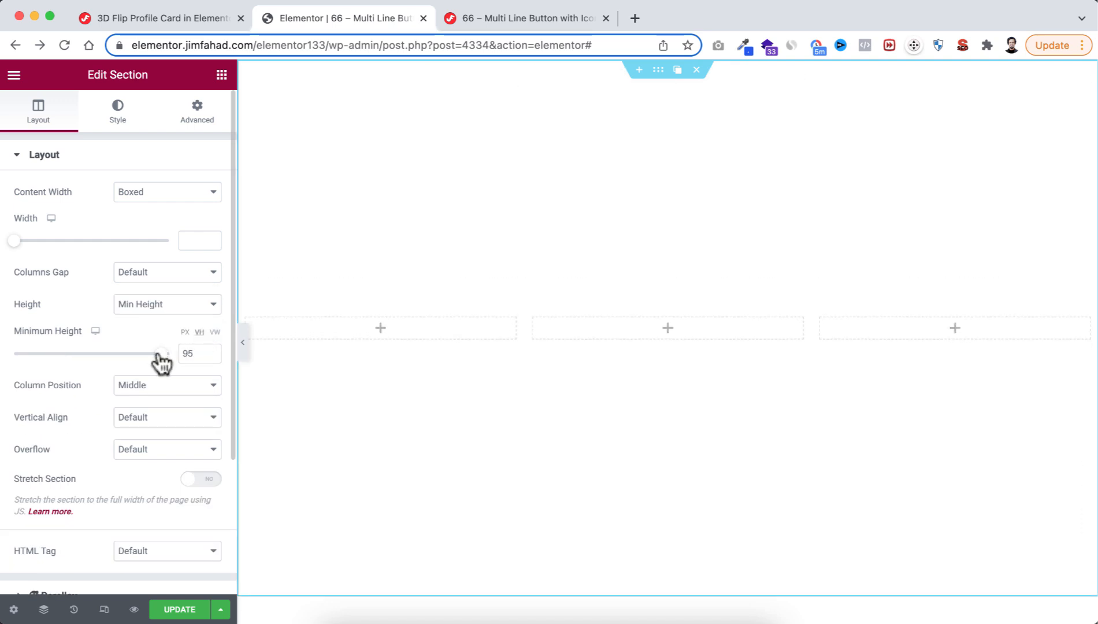
{"action": "left_click_drag", "start_coordinate": [163, 352], "coordinate": [170, 352]}
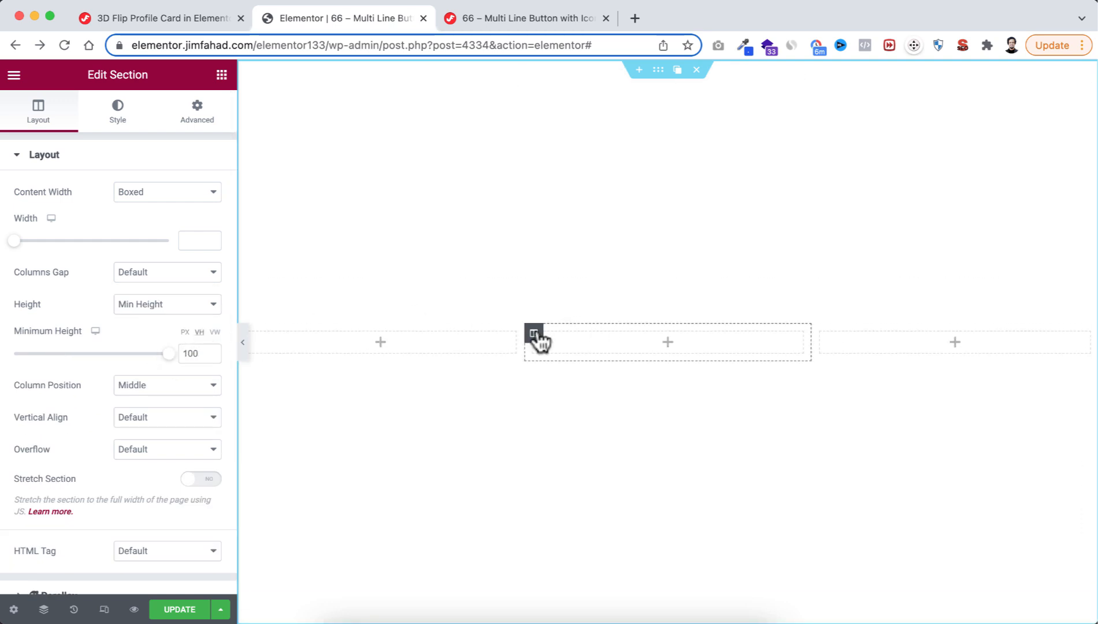
{"action": "left_click", "coordinate": [534, 333]}
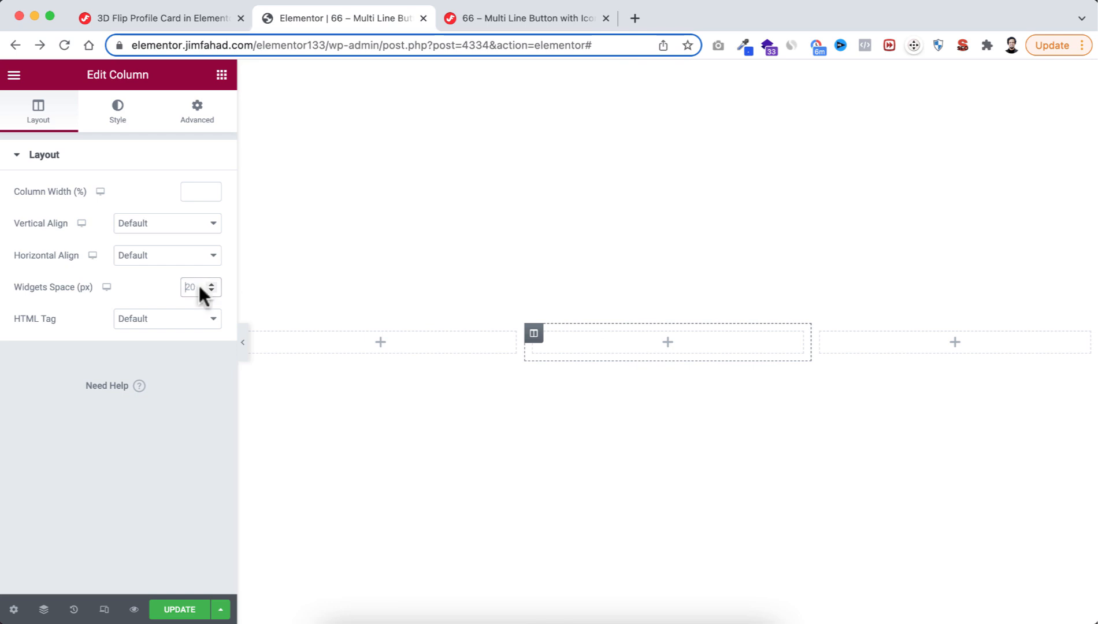
{"action": "type", "text": "0"}
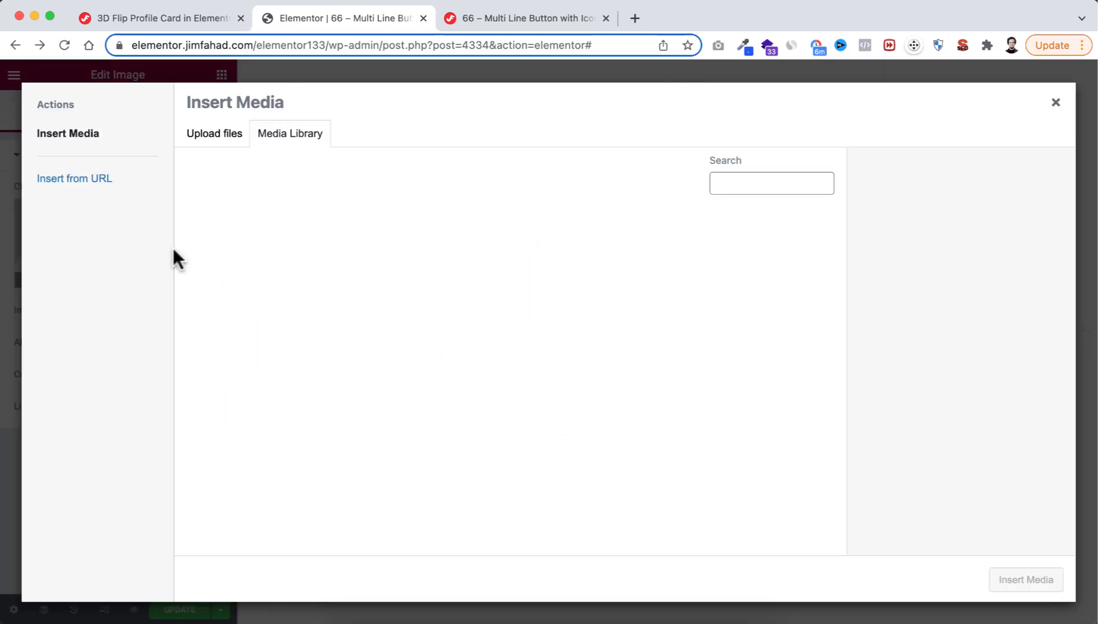
- Insert the colourful painted-face photo into the middle column at Full image size
{"action": "left_click", "coordinate": [454, 259]}
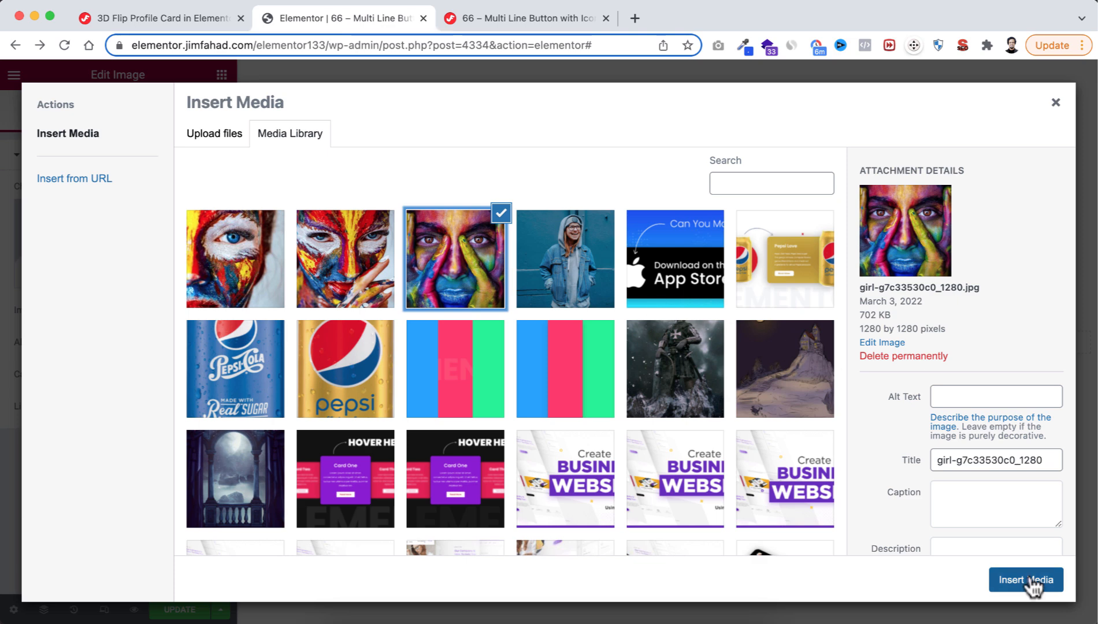
{"action": "left_click", "coordinate": [1026, 580]}
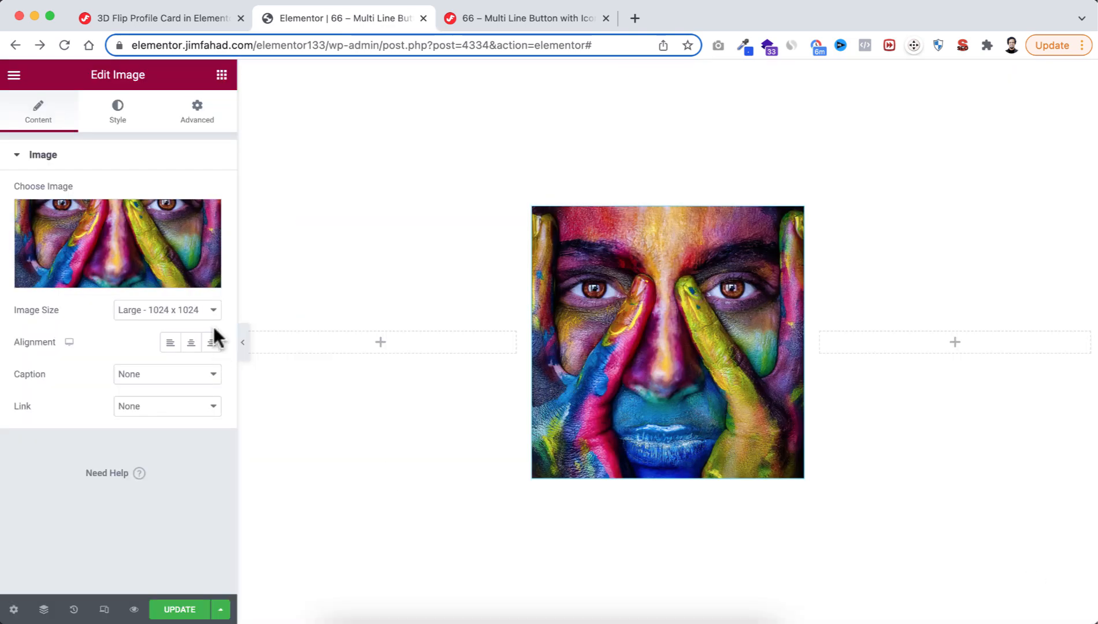
{"action": "left_click", "coordinate": [167, 309]}
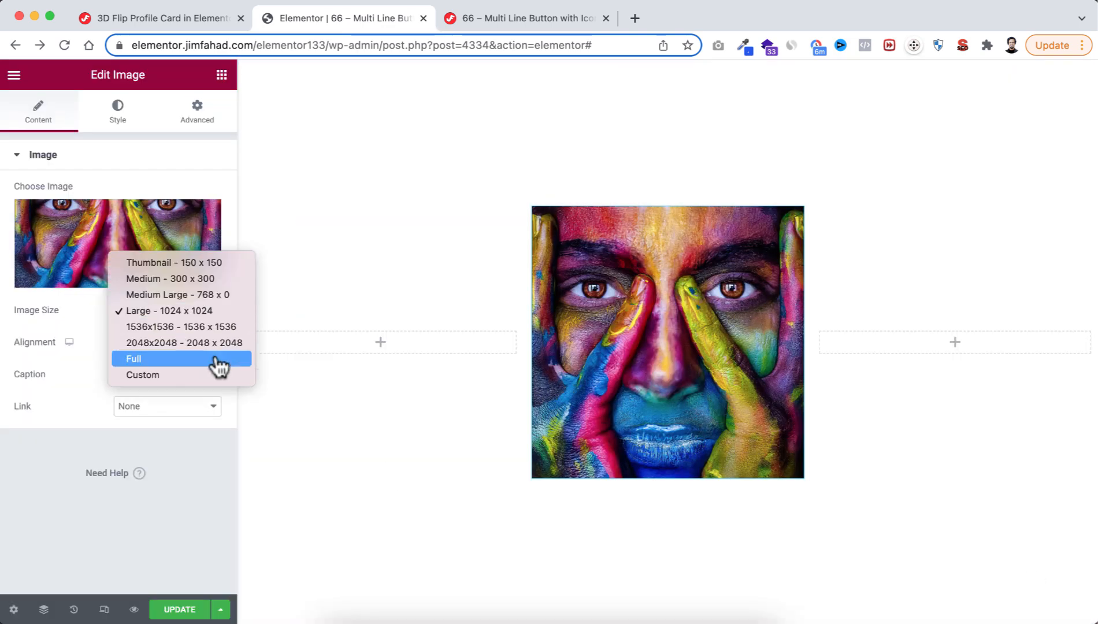
{"action": "left_click", "coordinate": [133, 358]}
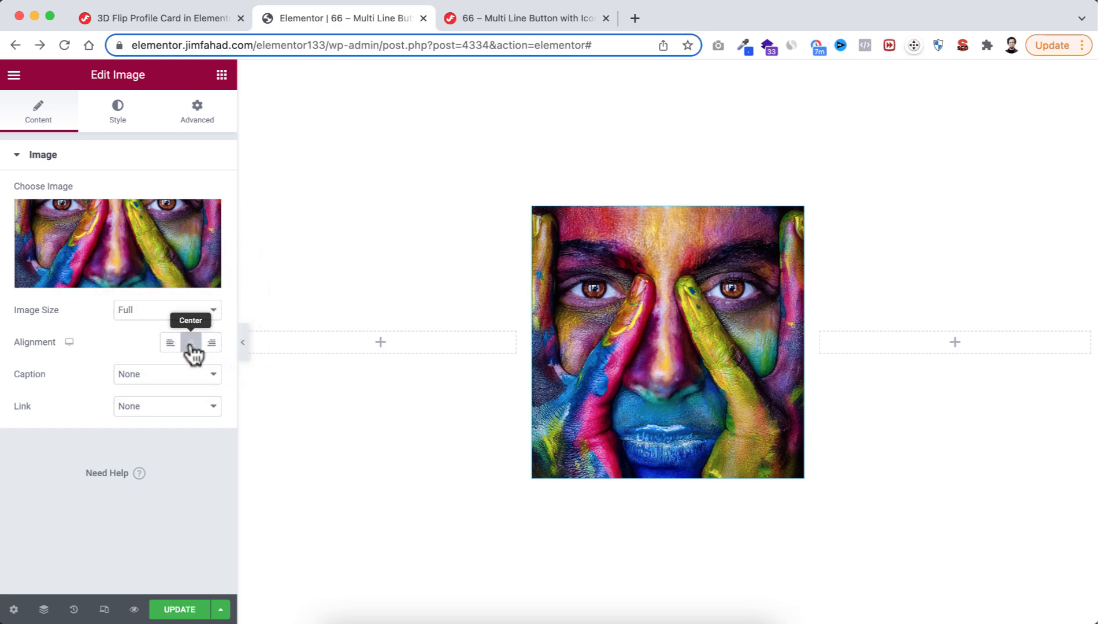
- Style the photo to width 100 and height 400 px, choosing its object fit
{"action": "left_click", "coordinate": [117, 112]}
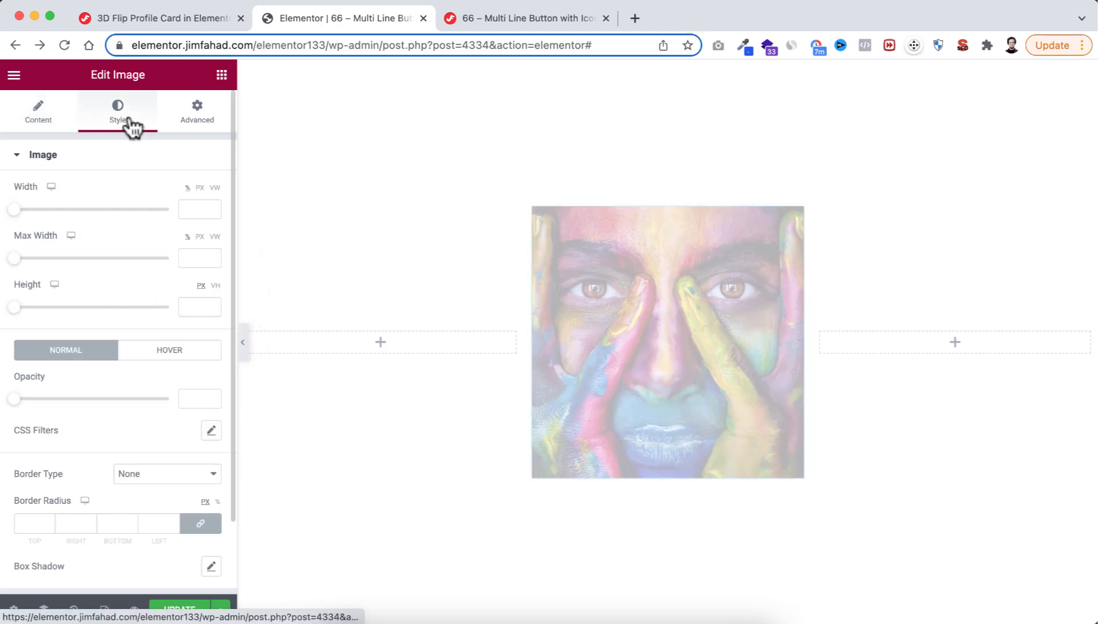
{"action": "type", "text": "100"}
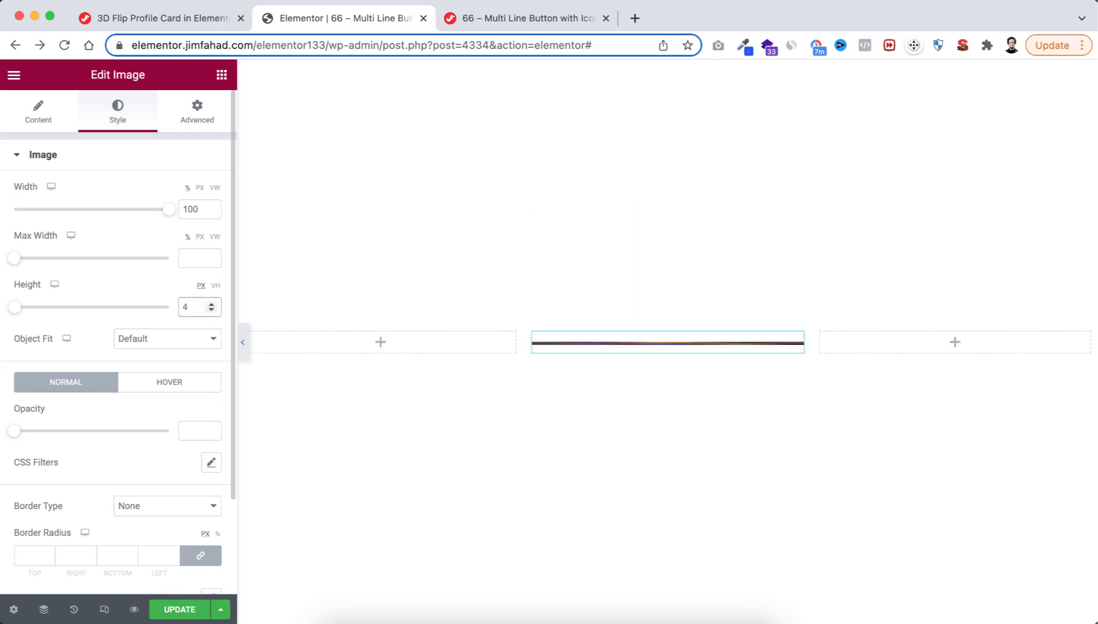
{"action": "type", "text": "400"}
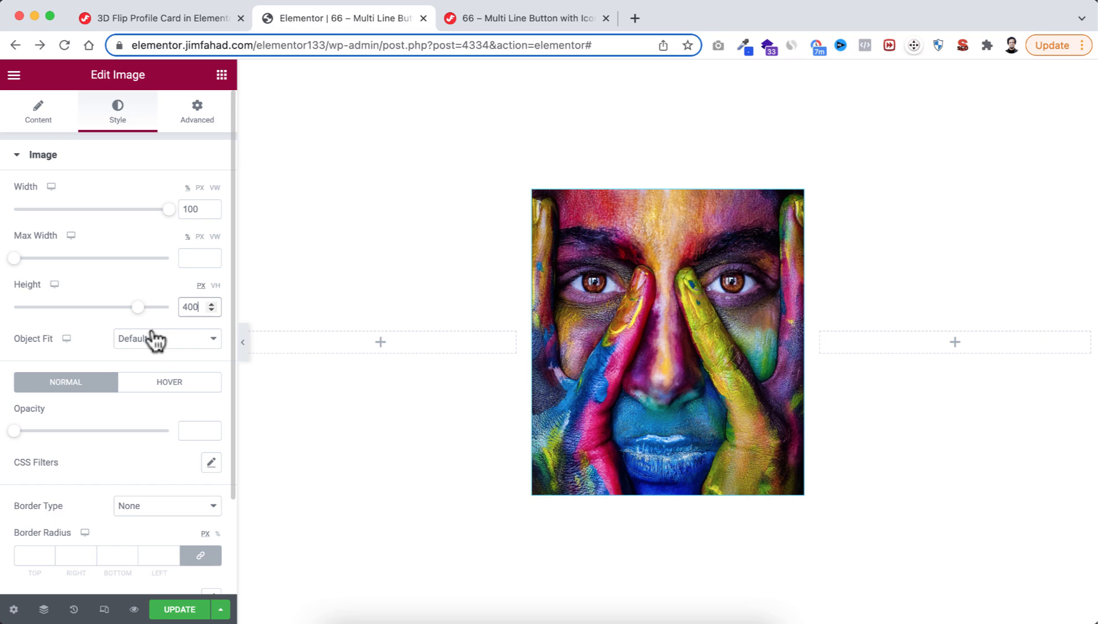
{"action": "left_click", "coordinate": [167, 338]}
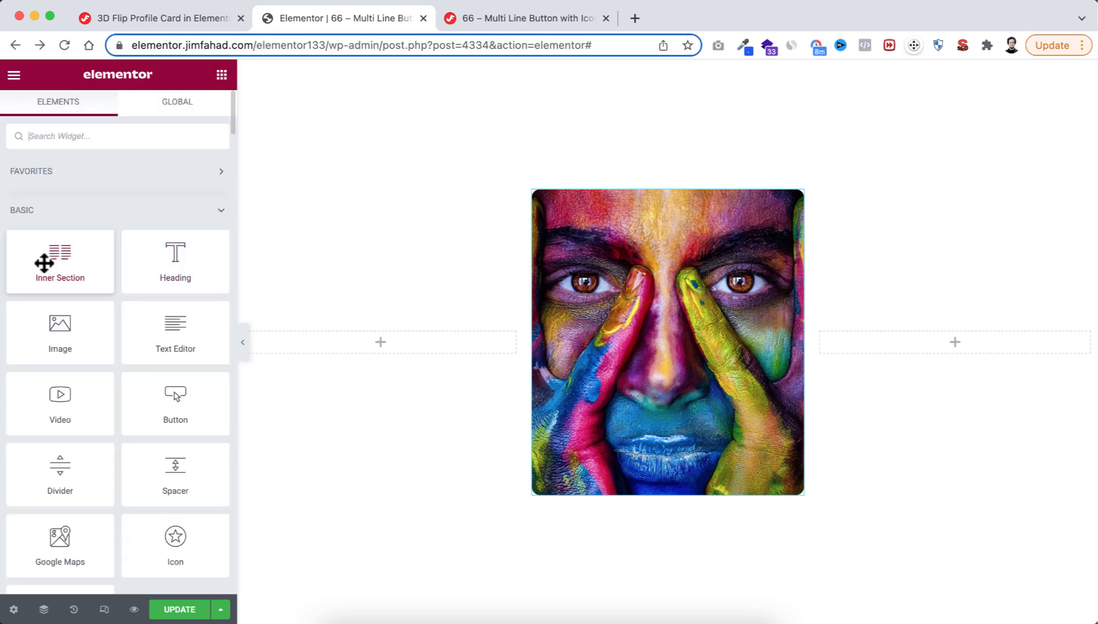
- Add a single-column inner section under the photo with Min Height 400 px, content aligned Middle
{"action": "left_click_drag", "start_coordinate": [58, 262], "coordinate": [421, 483]}
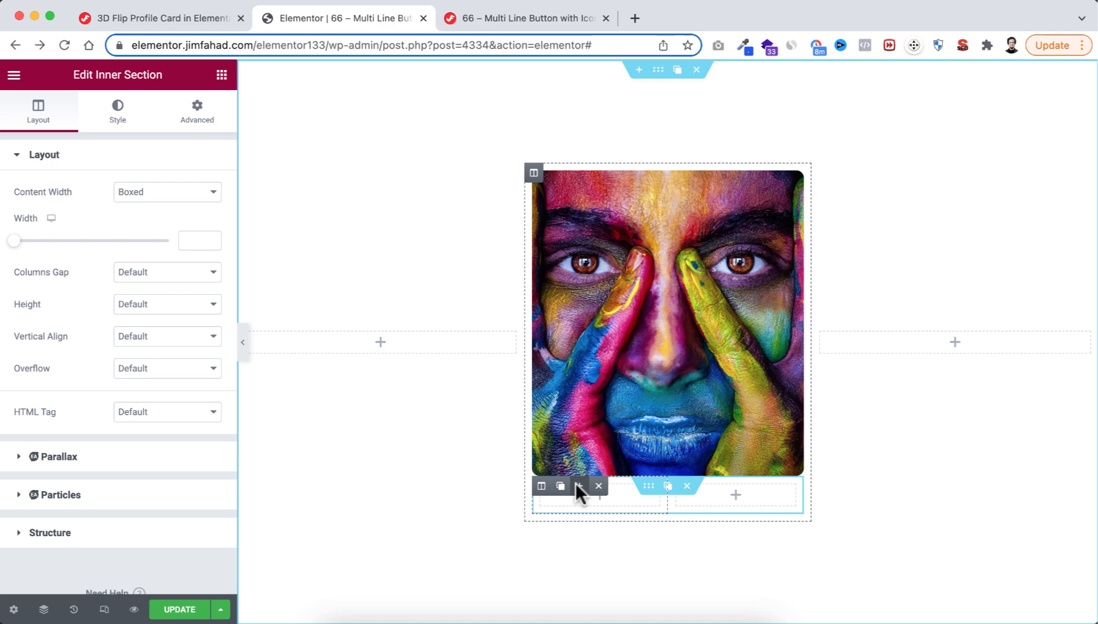
{"action": "left_click", "coordinate": [167, 304]}
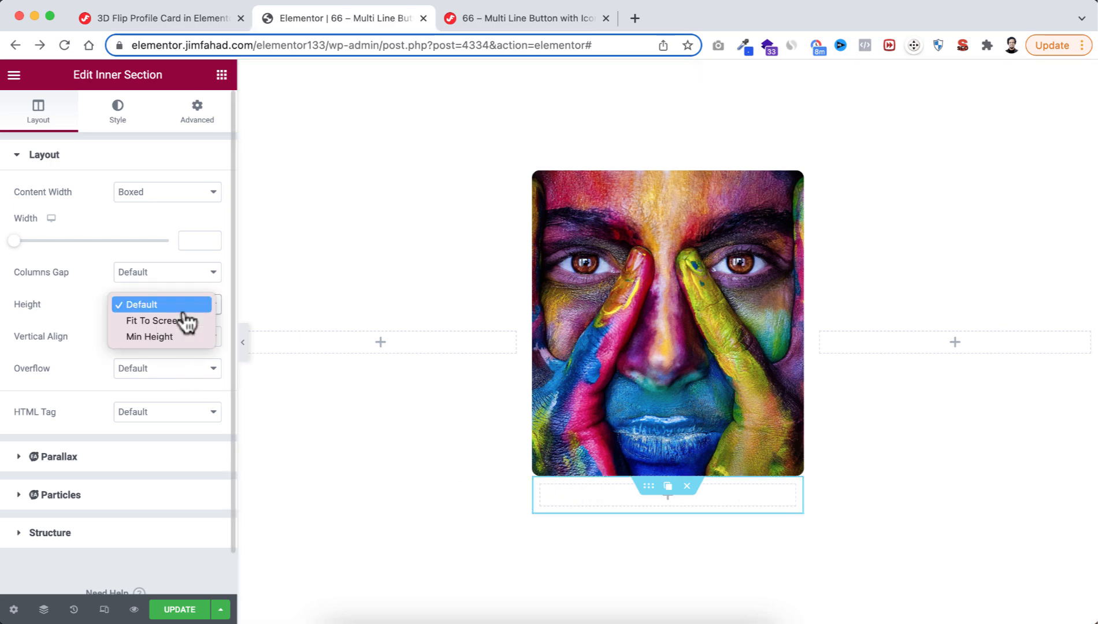
{"action": "left_click", "coordinate": [148, 336]}
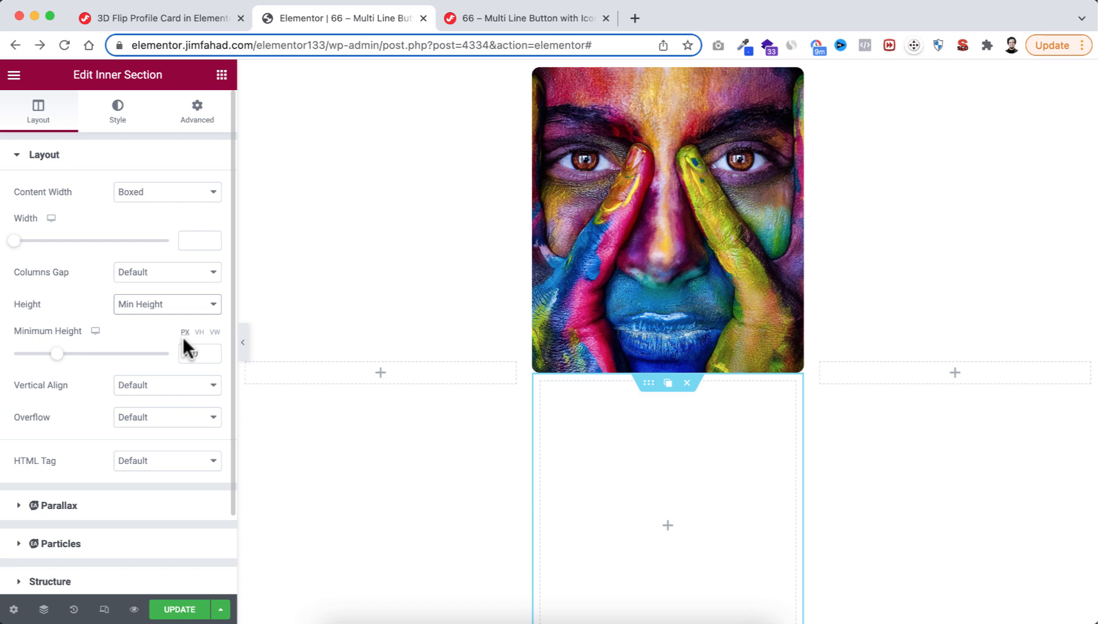
{"action": "type", "text": "400"}
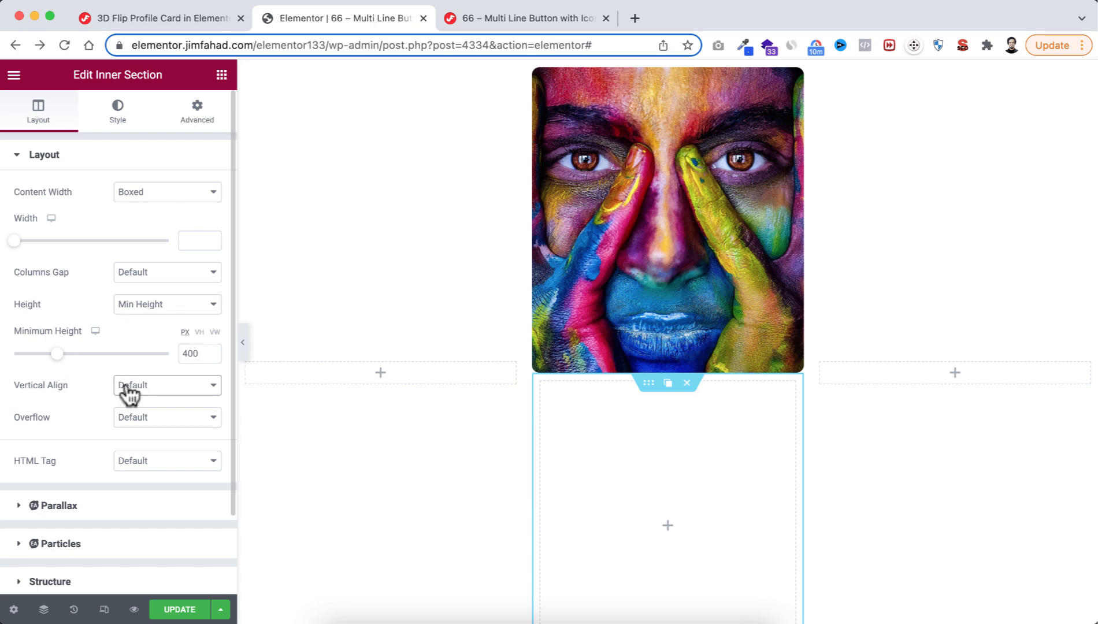
{"action": "left_click", "coordinate": [166, 385]}
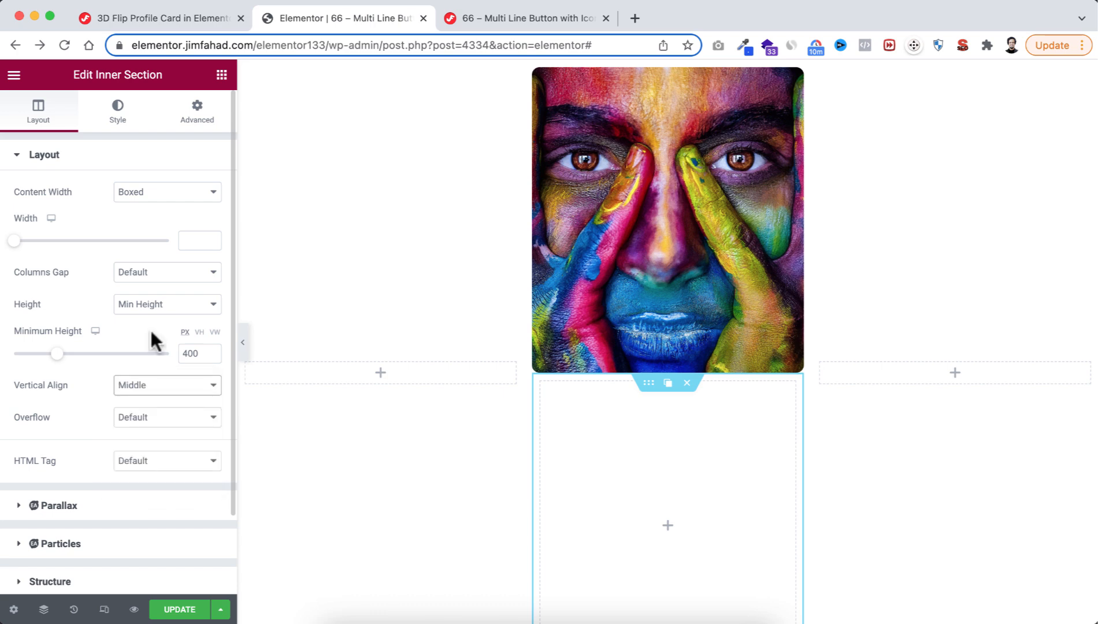
{"action": "left_click", "coordinate": [541, 384]}
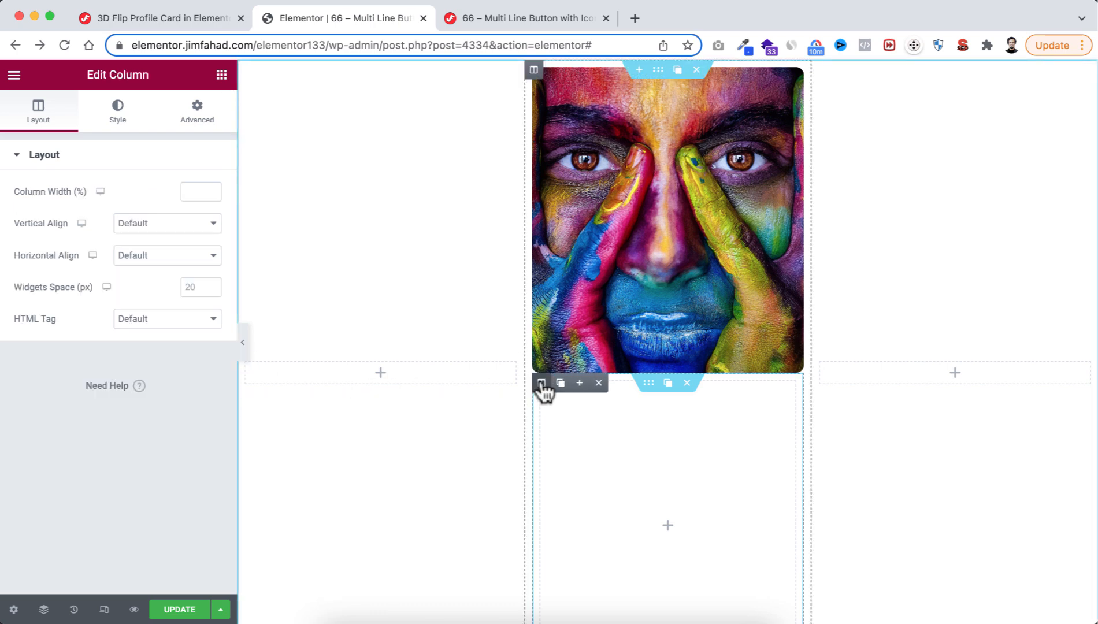
- Give the inner column a solid pink background and 10 px border radius, moving on to its margins
{"action": "left_click", "coordinate": [117, 111]}
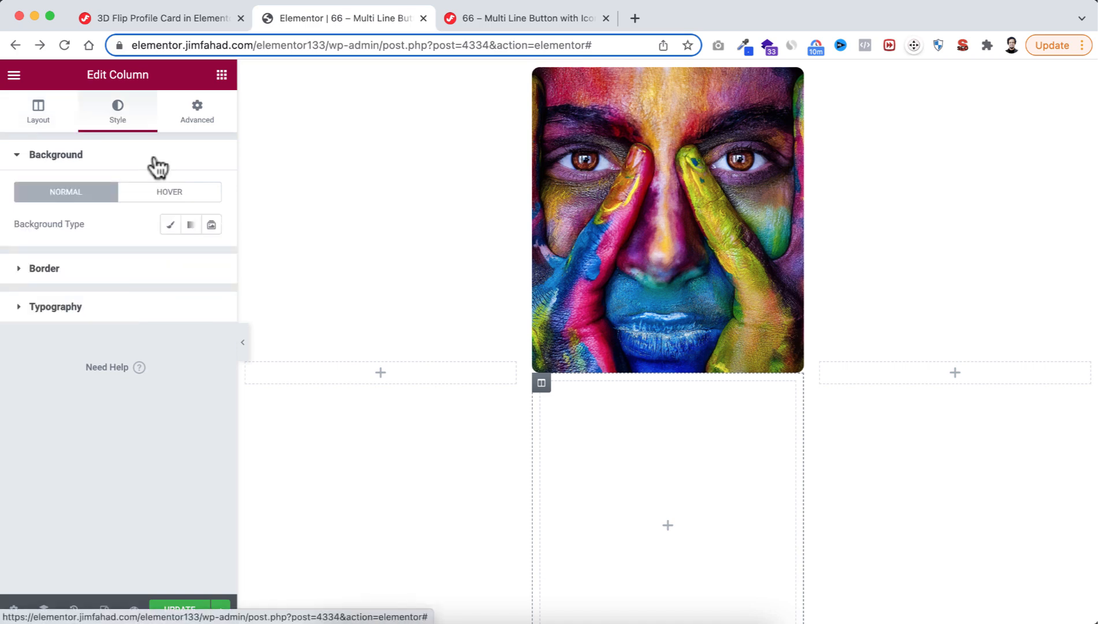
{"action": "left_click", "coordinate": [170, 224]}
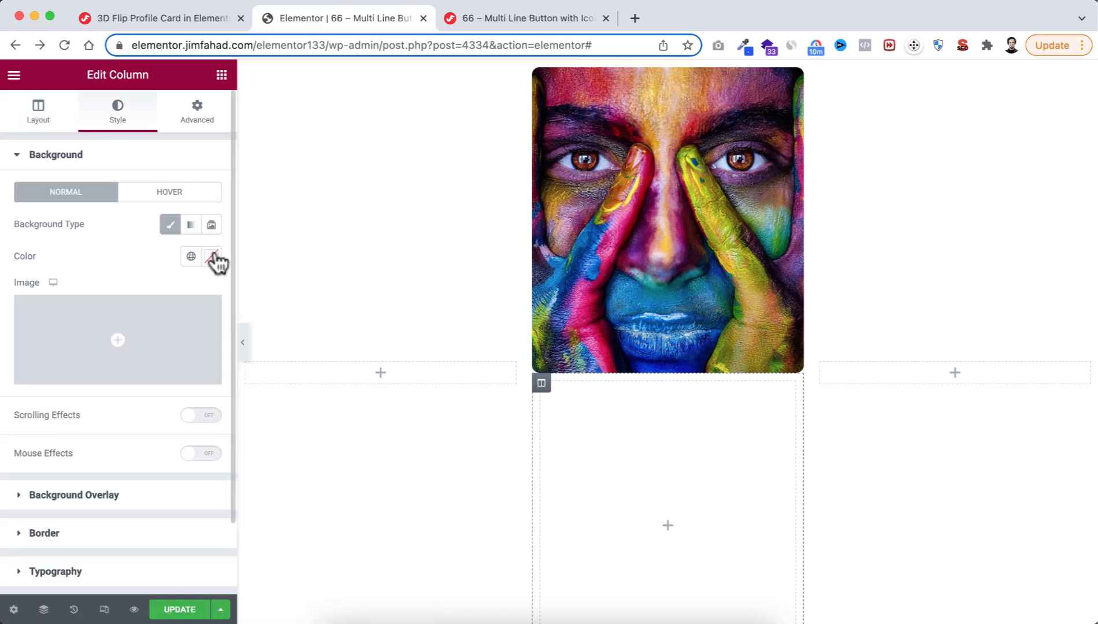
{"action": "left_click", "coordinate": [214, 256]}
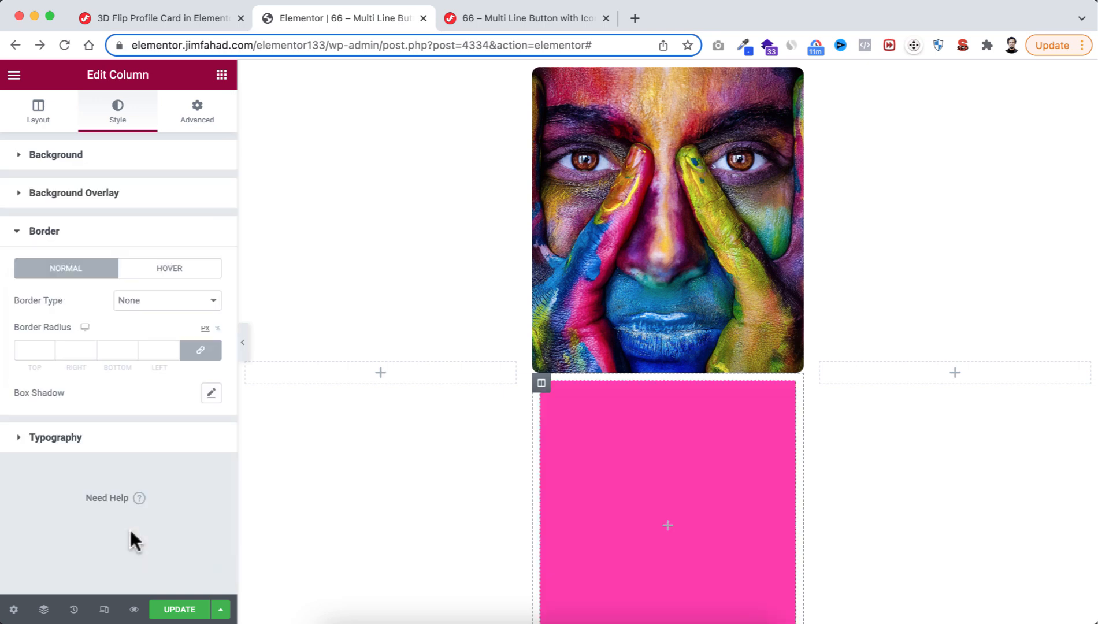
{"action": "left_click", "coordinate": [34, 349]}
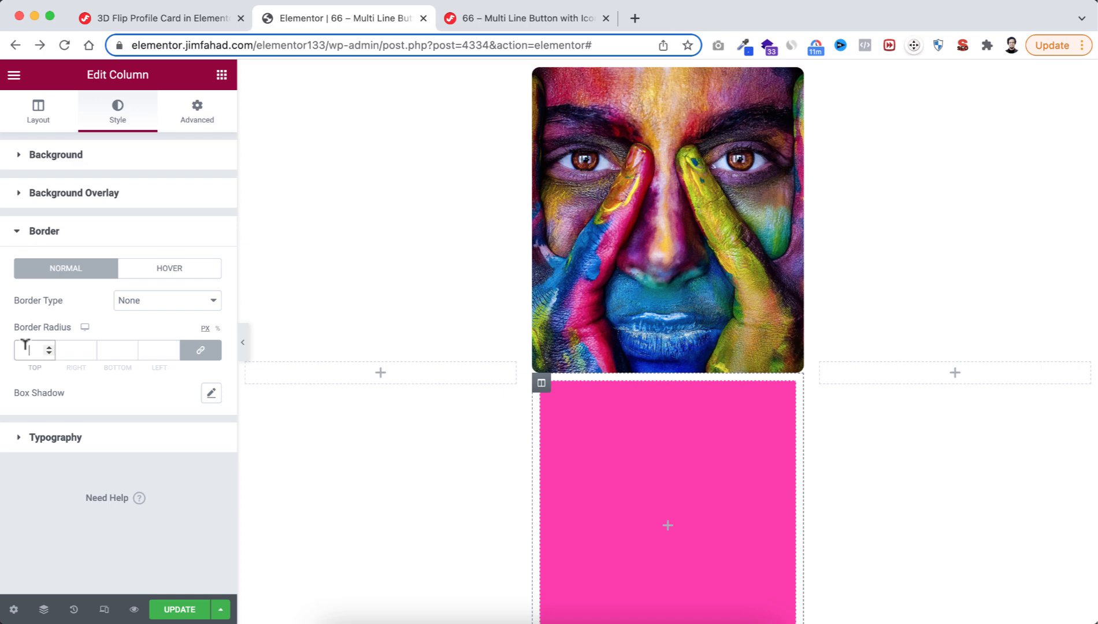
{"action": "type", "text": "10"}
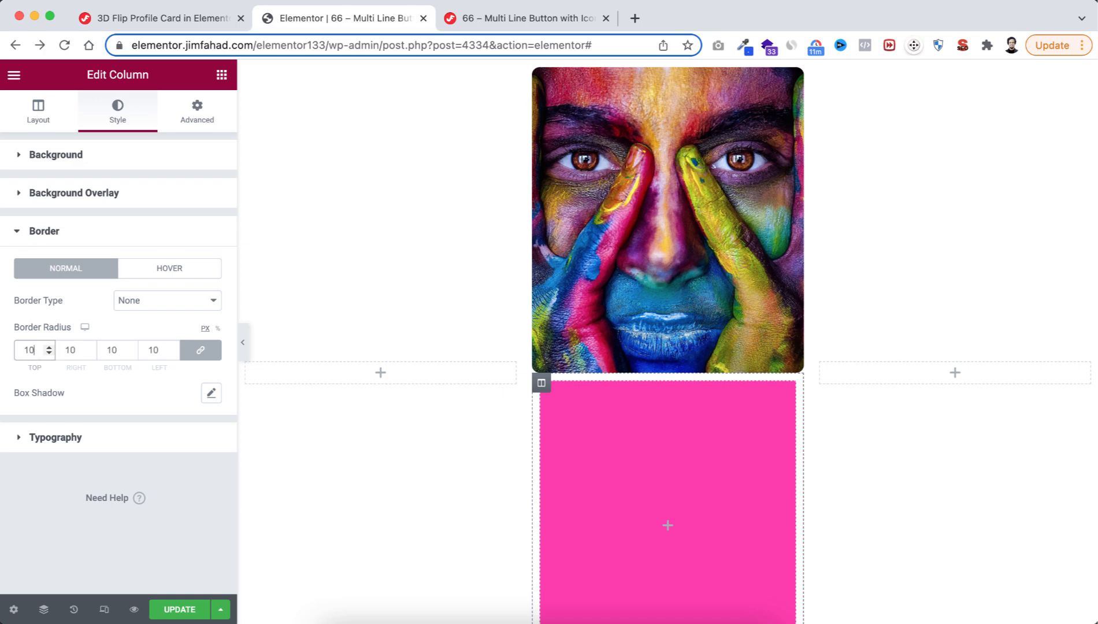
{"action": "left_click", "coordinate": [197, 111]}
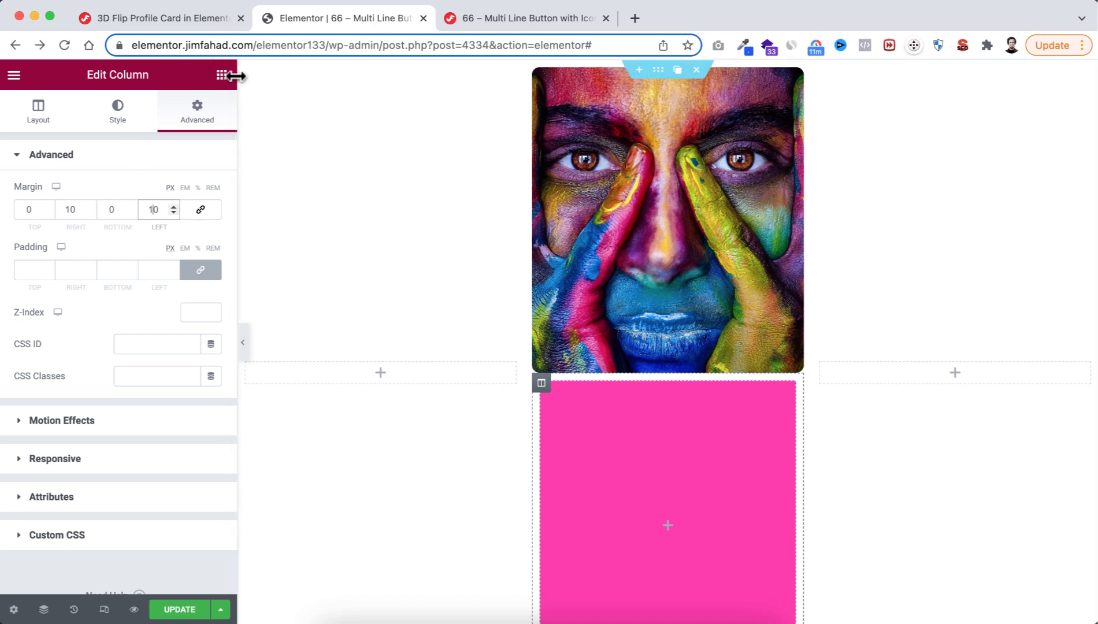
{"action": "left_click", "coordinate": [221, 74]}
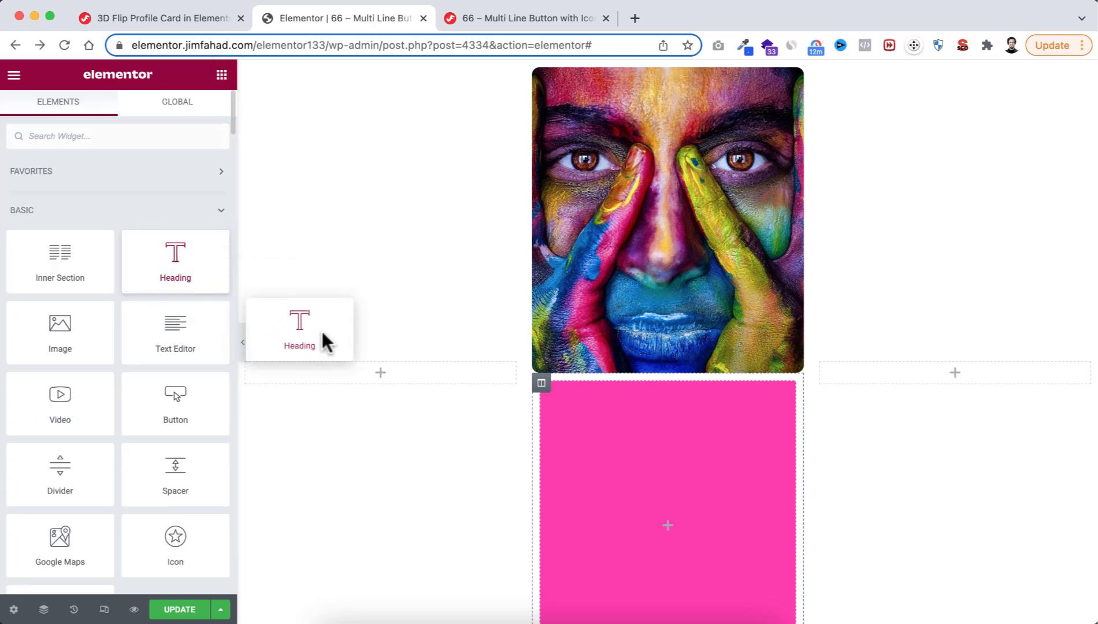
{"action": "left_click_drag", "start_coordinate": [299, 329], "coordinate": [667, 414]}
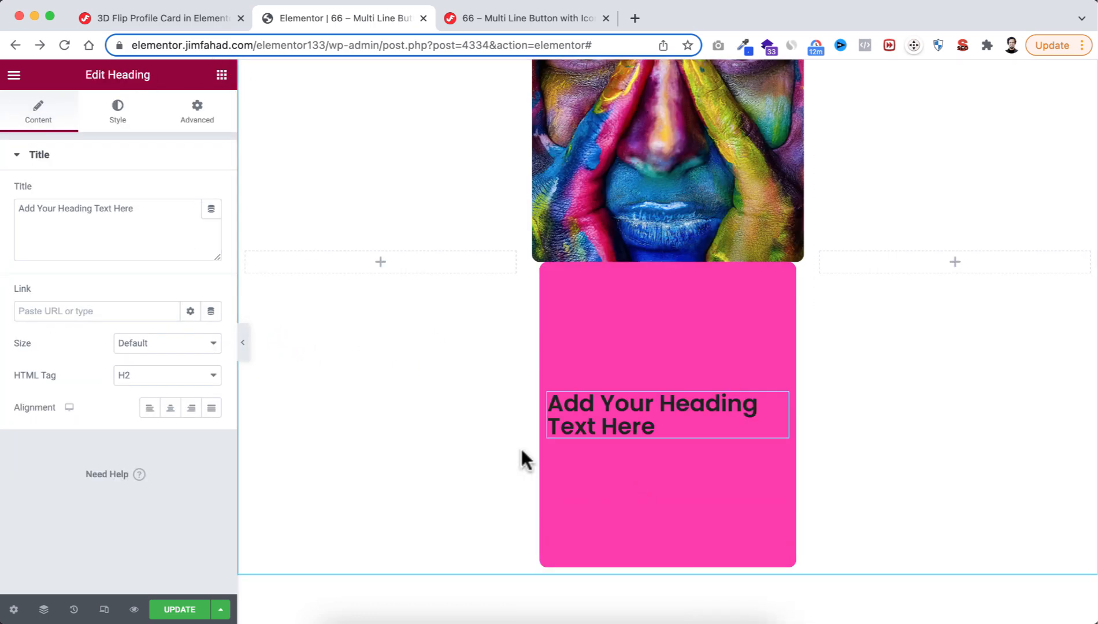
{"action": "triple_click", "coordinate": [76, 208]}
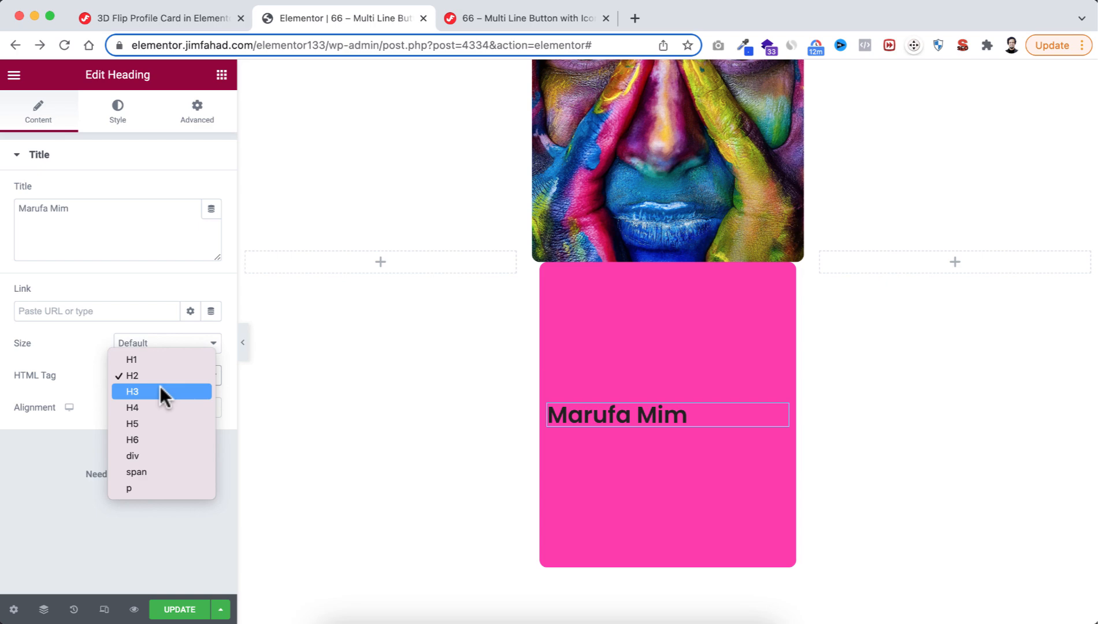
{"action": "left_click", "coordinate": [132, 391]}
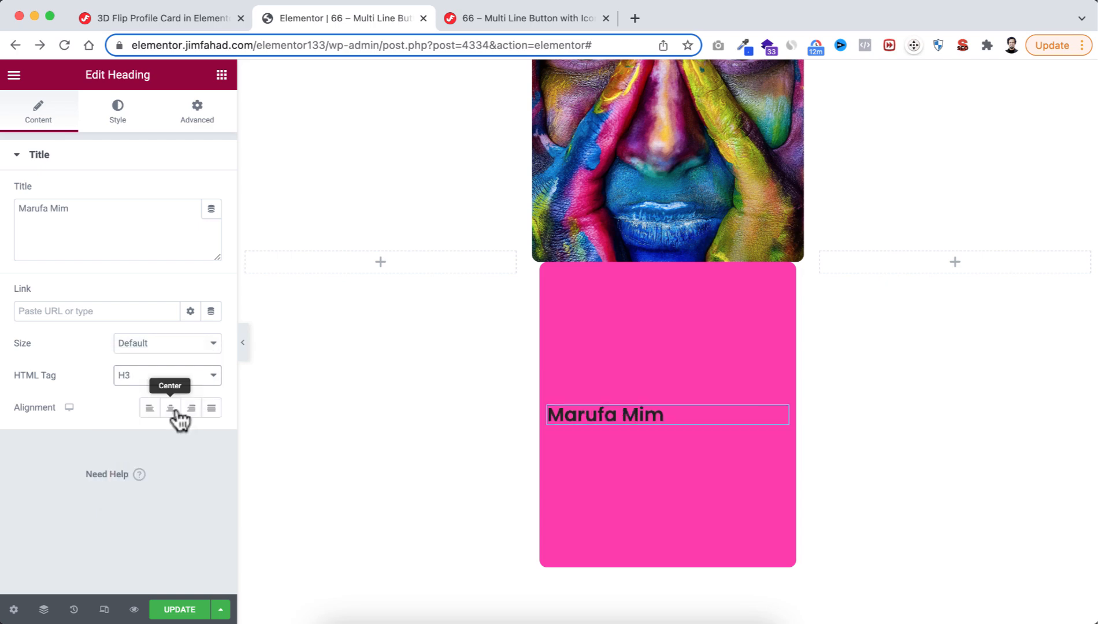
{"action": "left_click", "coordinate": [117, 111]}
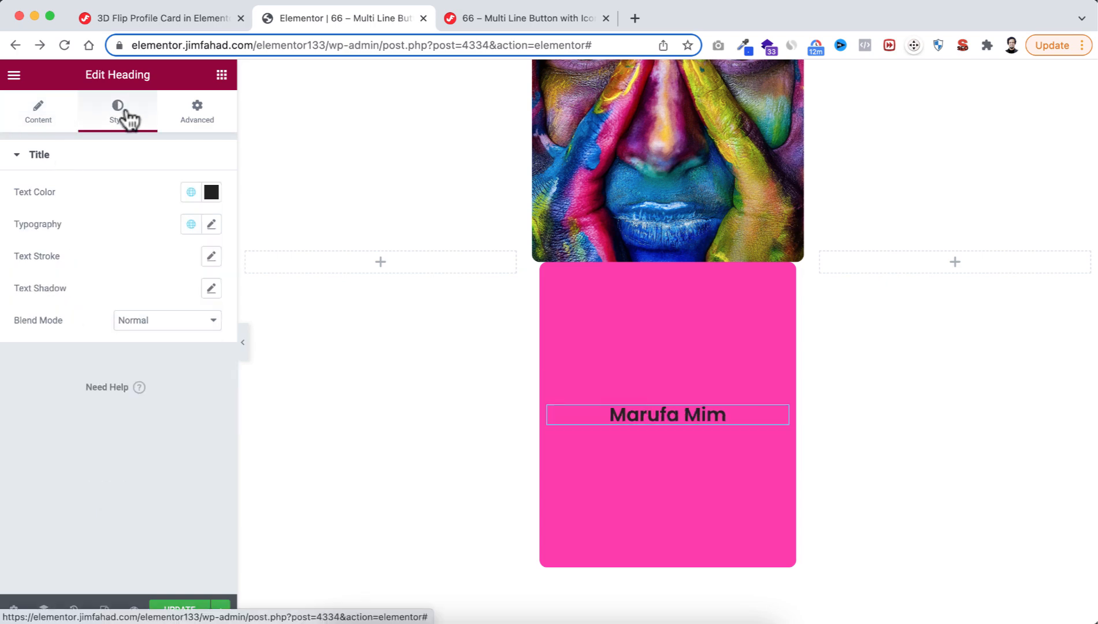
{"action": "left_click", "coordinate": [210, 192]}
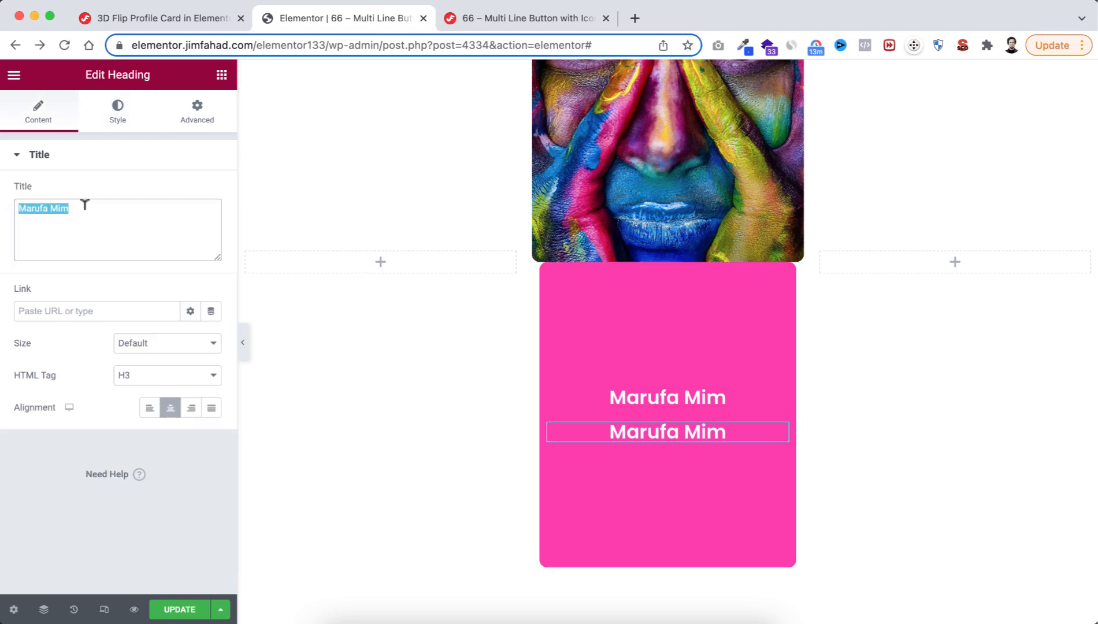
- Turn the duplicated heading into a 'Creative Web Designer' subtitle at size 17, weight 400
{"action": "left_click", "coordinate": [117, 111]}
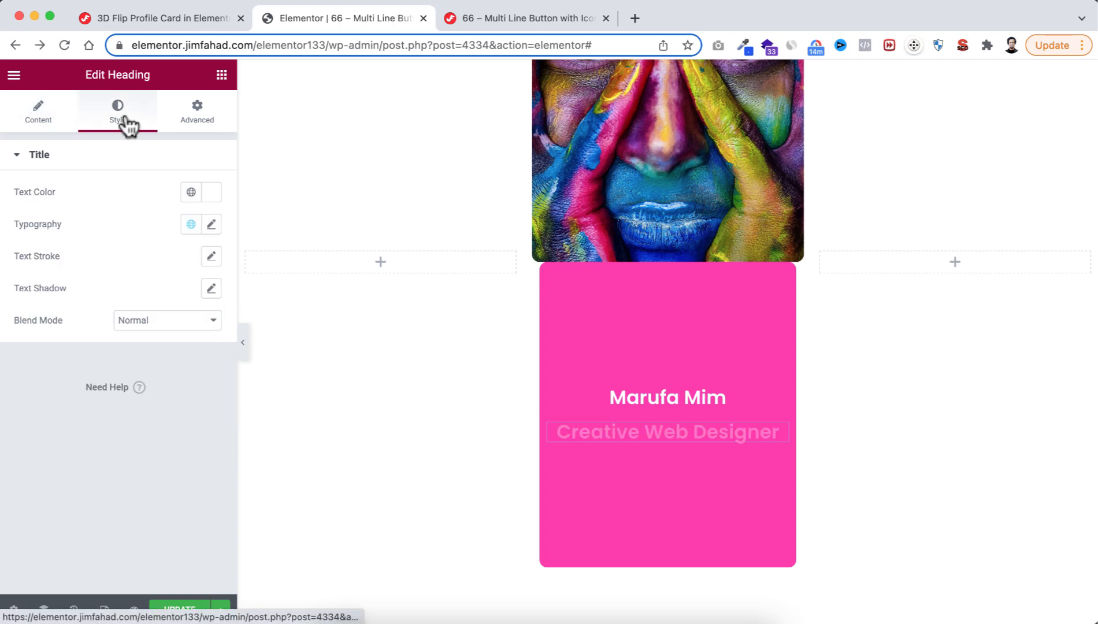
{"action": "left_click", "coordinate": [210, 223]}
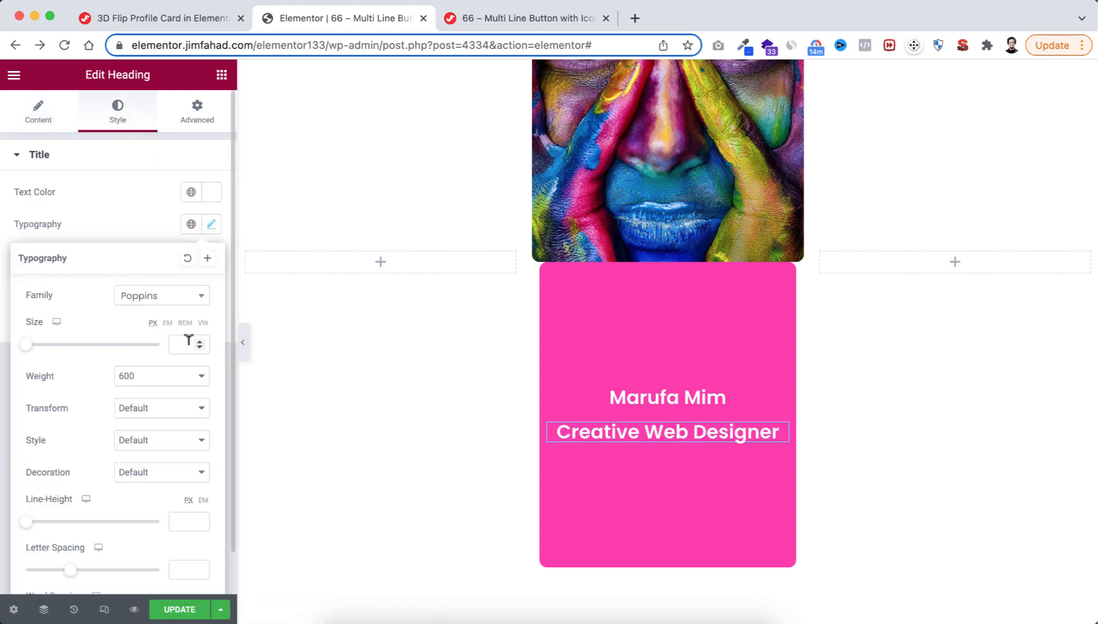
{"action": "type", "text": "17"}
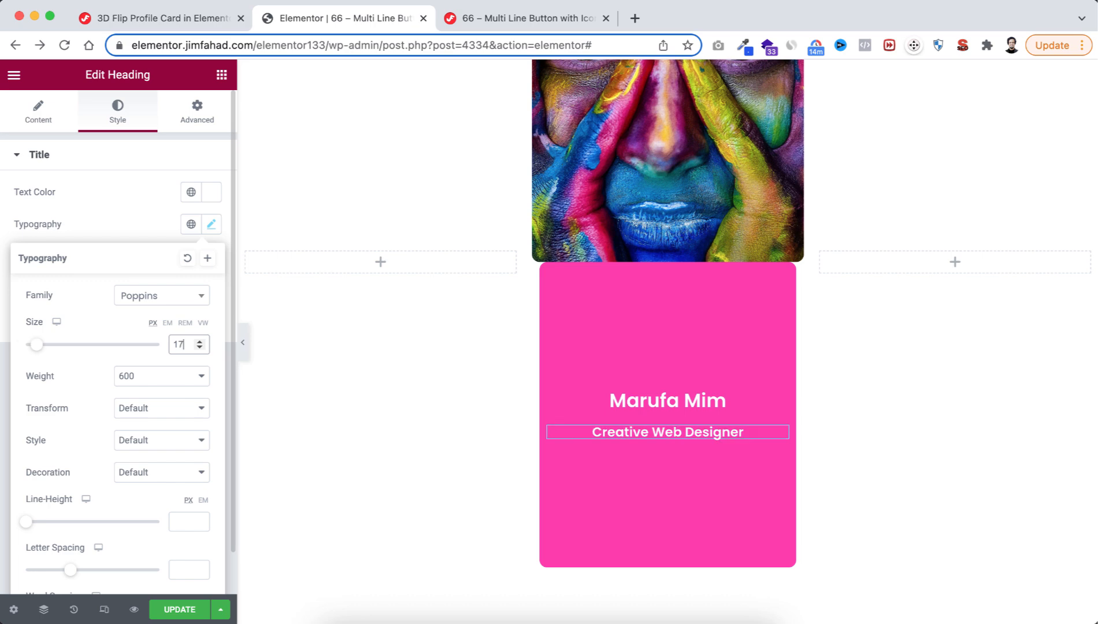
{"action": "left_click", "coordinate": [160, 376]}
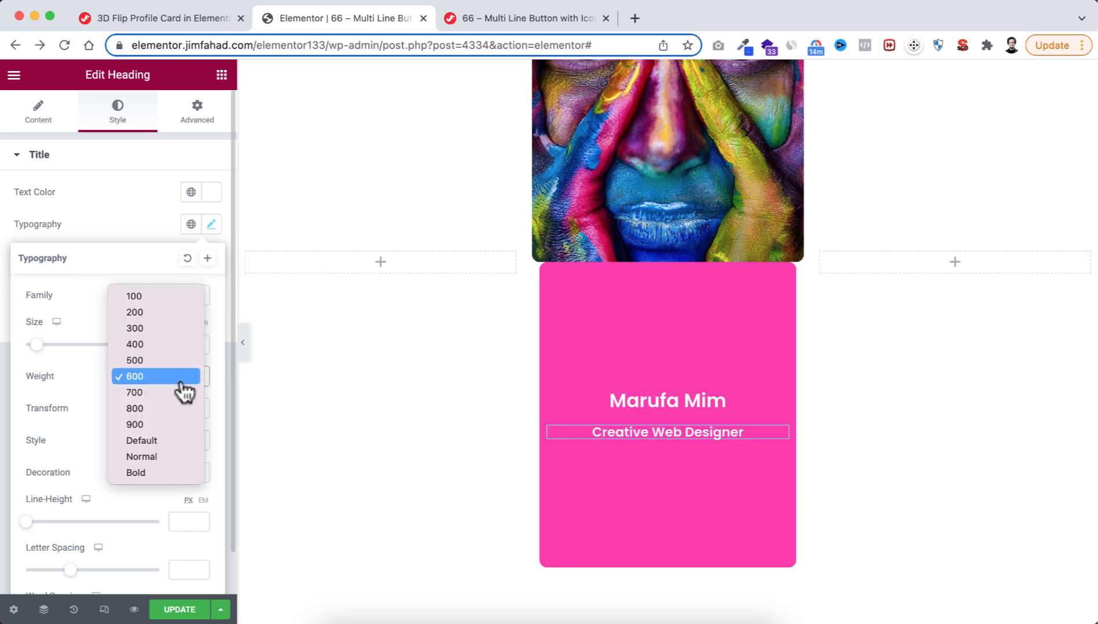
{"action": "left_click", "coordinate": [134, 345]}
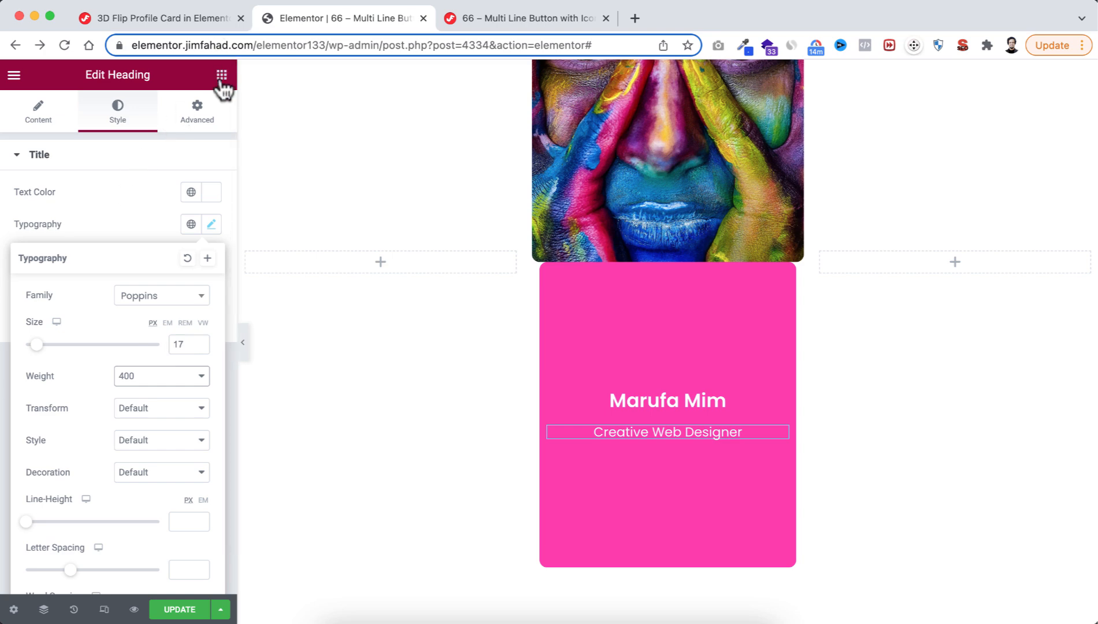
{"action": "left_click", "coordinate": [222, 74]}
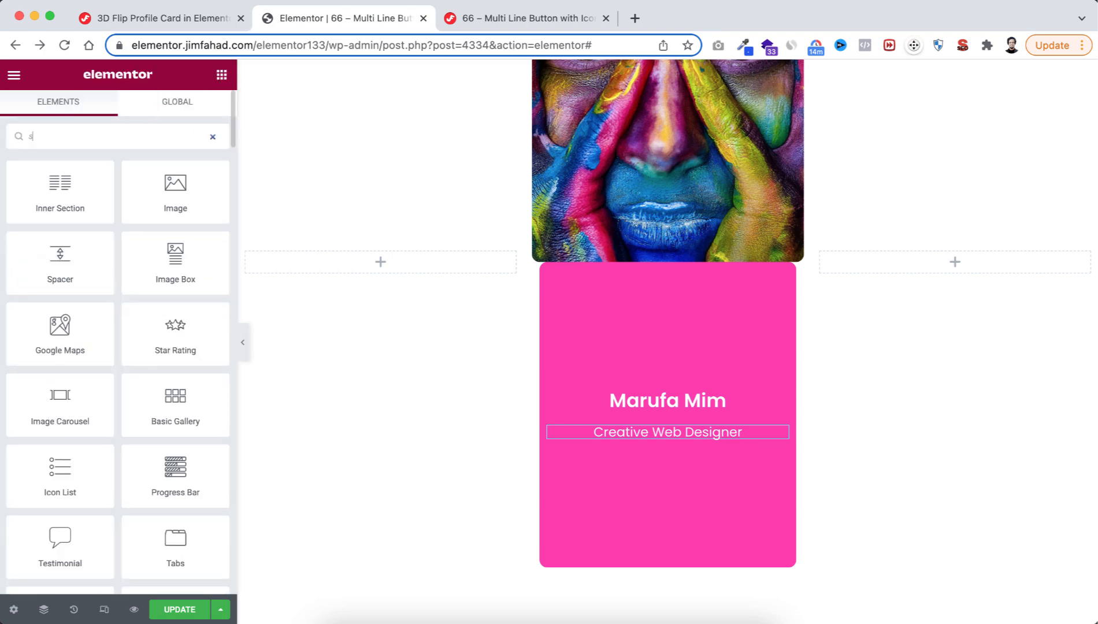
- Add a Social Icons widget below the subtitle with Circle shape
{"action": "type", "text": "social"}
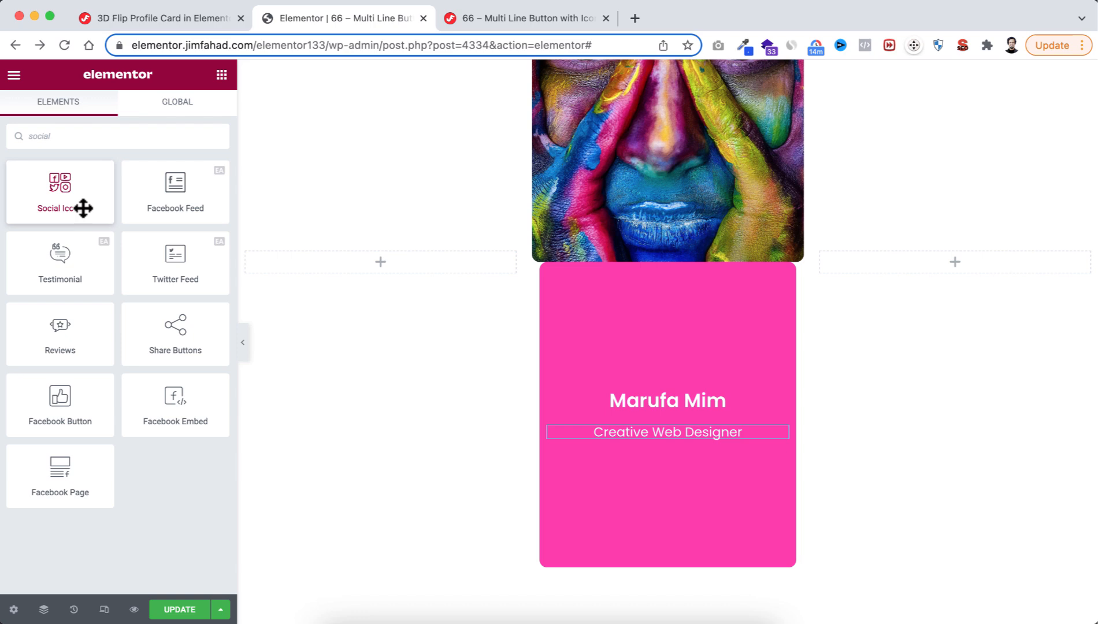
{"action": "left_click_drag", "start_coordinate": [59, 191], "coordinate": [613, 504]}
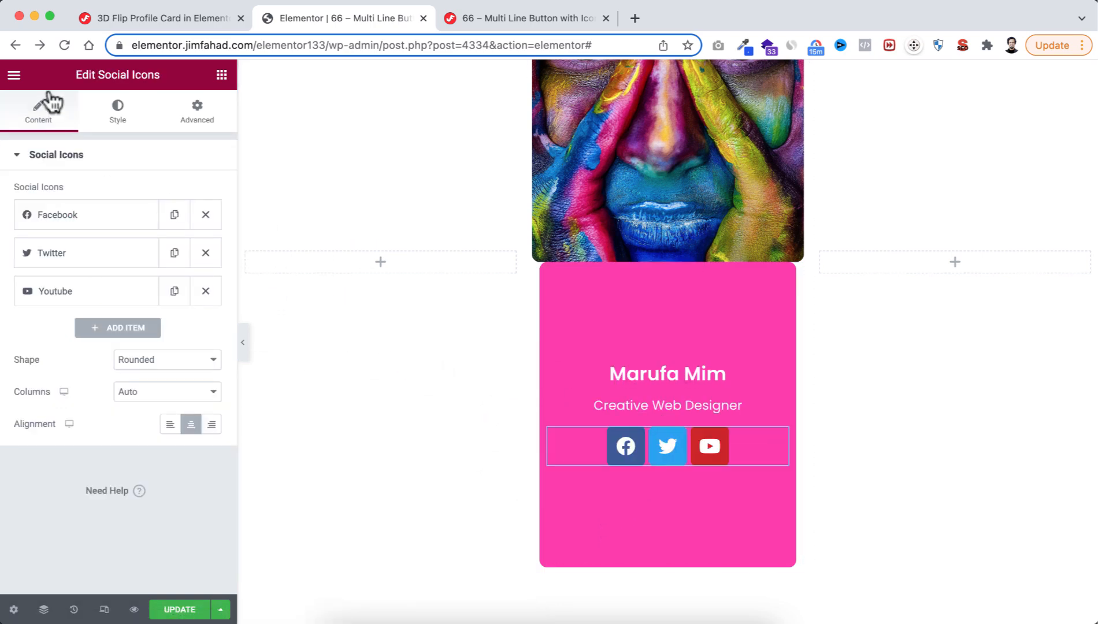
{"action": "mouse_move", "coordinate": [167, 368]}
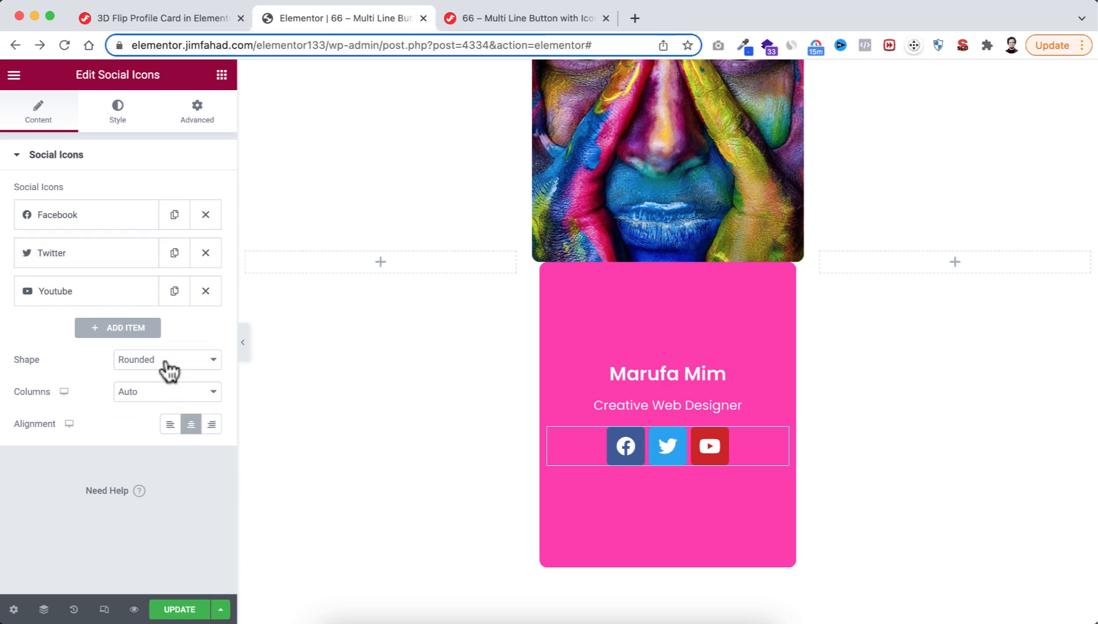
{"action": "left_click", "coordinate": [166, 359]}
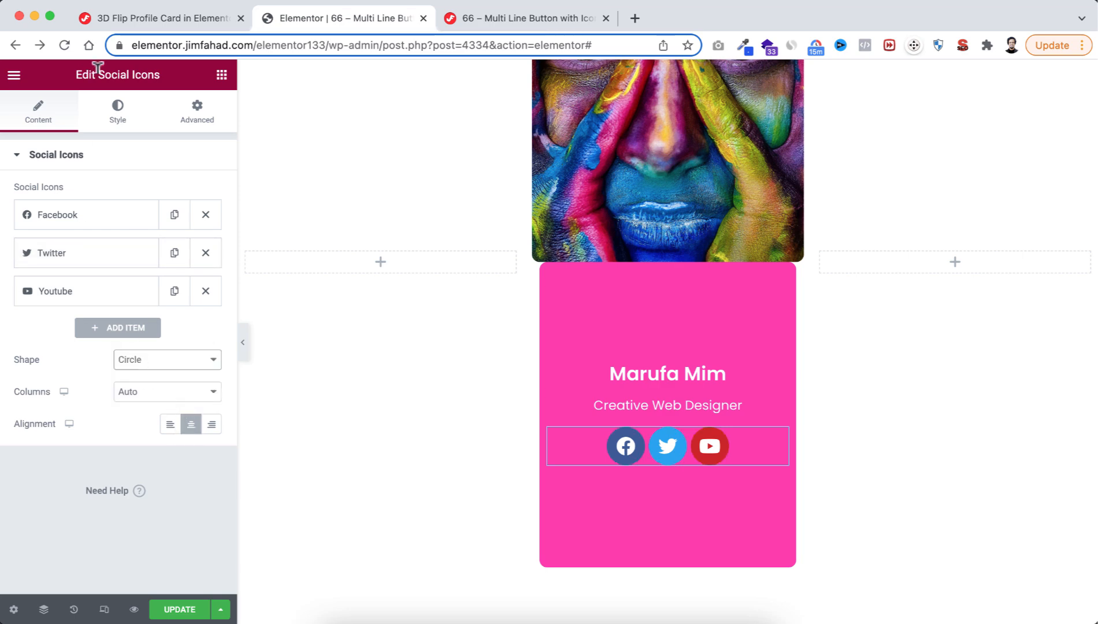
- Give the social icons a custom pink primary colour and size 20
{"action": "left_click", "coordinate": [117, 110]}
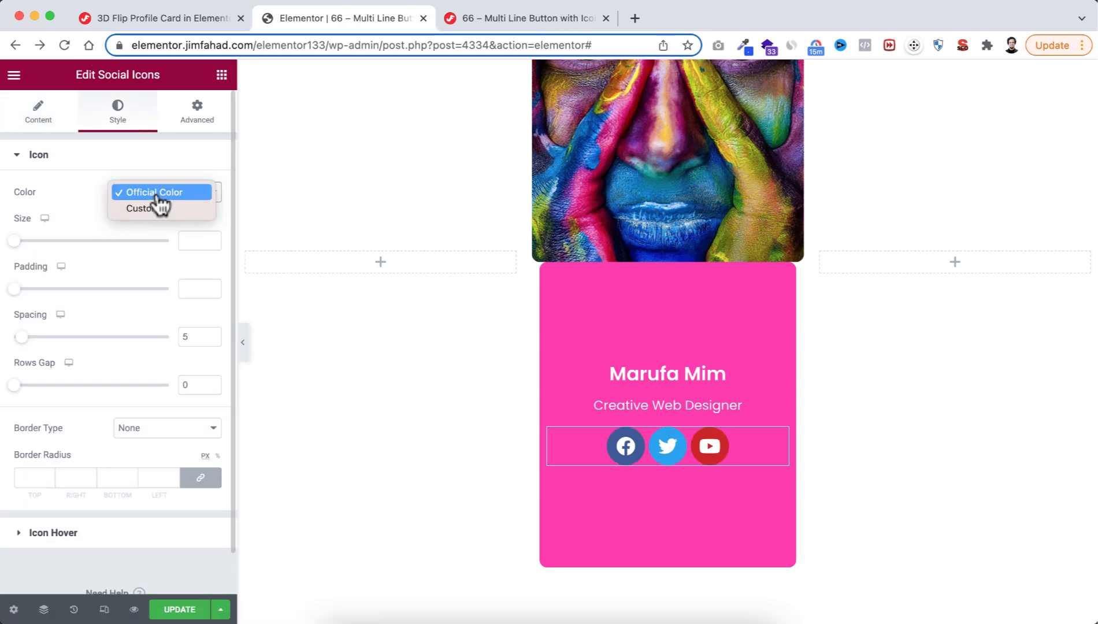
{"action": "left_click", "coordinate": [141, 209]}
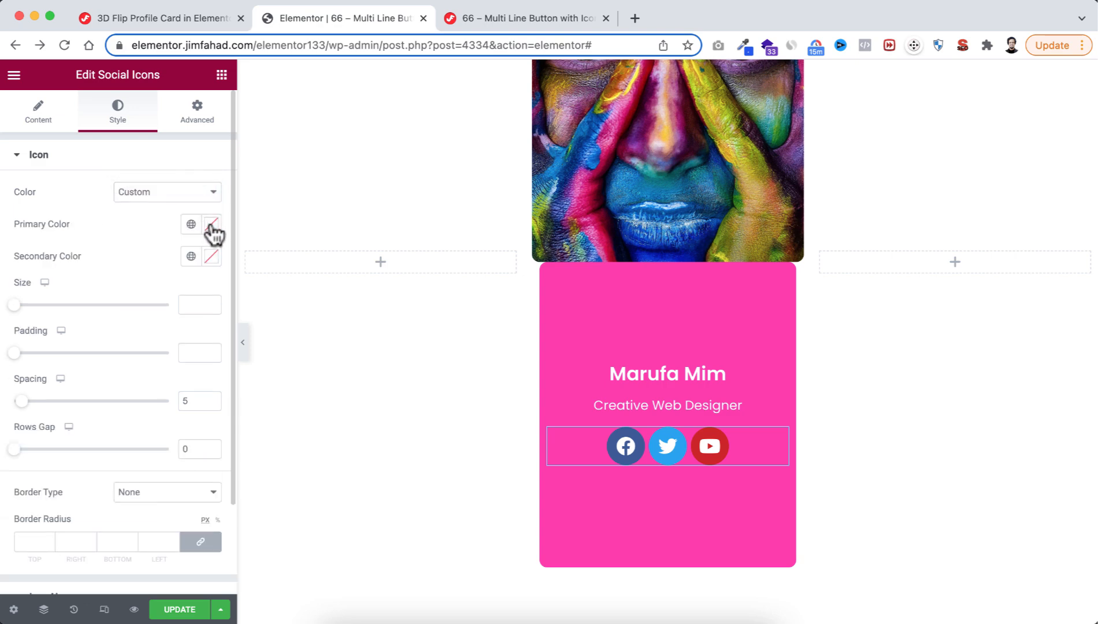
{"action": "left_click", "coordinate": [212, 224]}
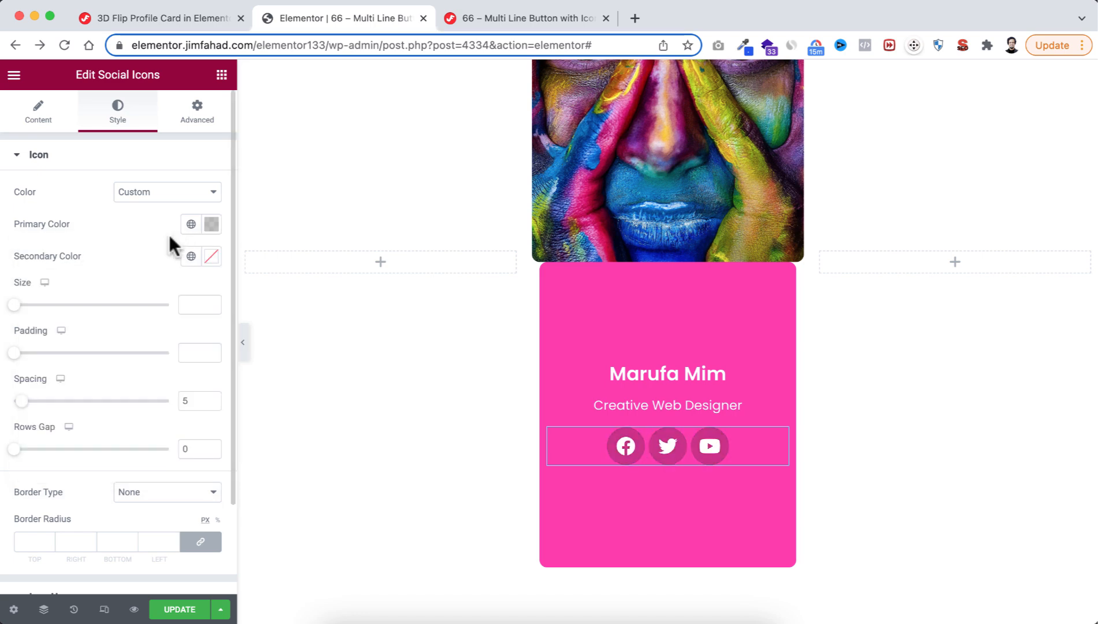
{"action": "left_click", "coordinate": [198, 305]}
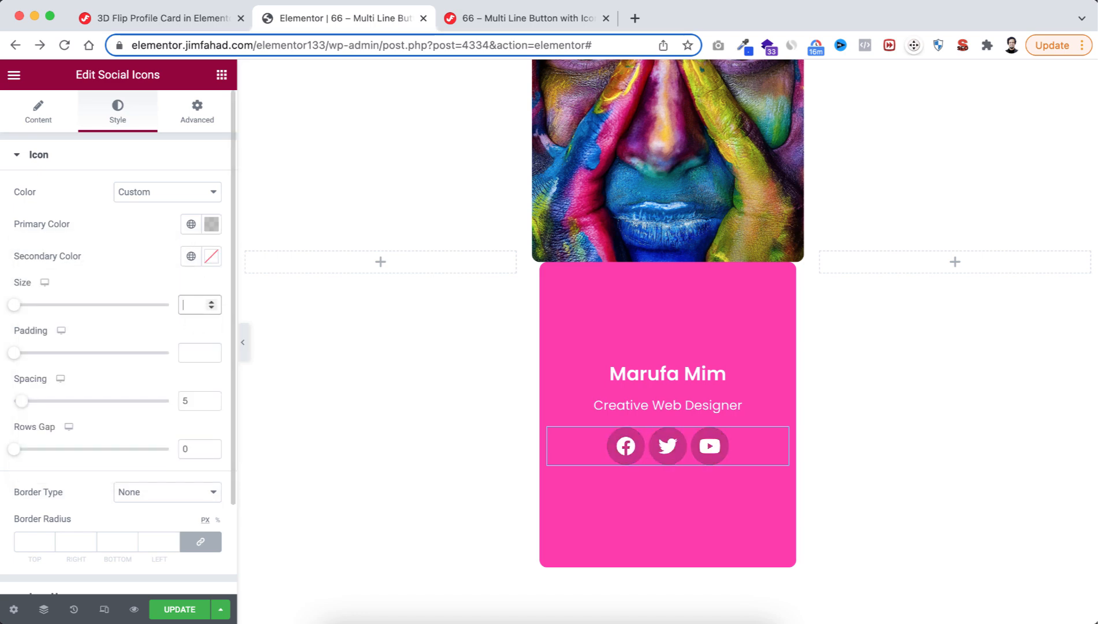
{"action": "type", "text": "20"}
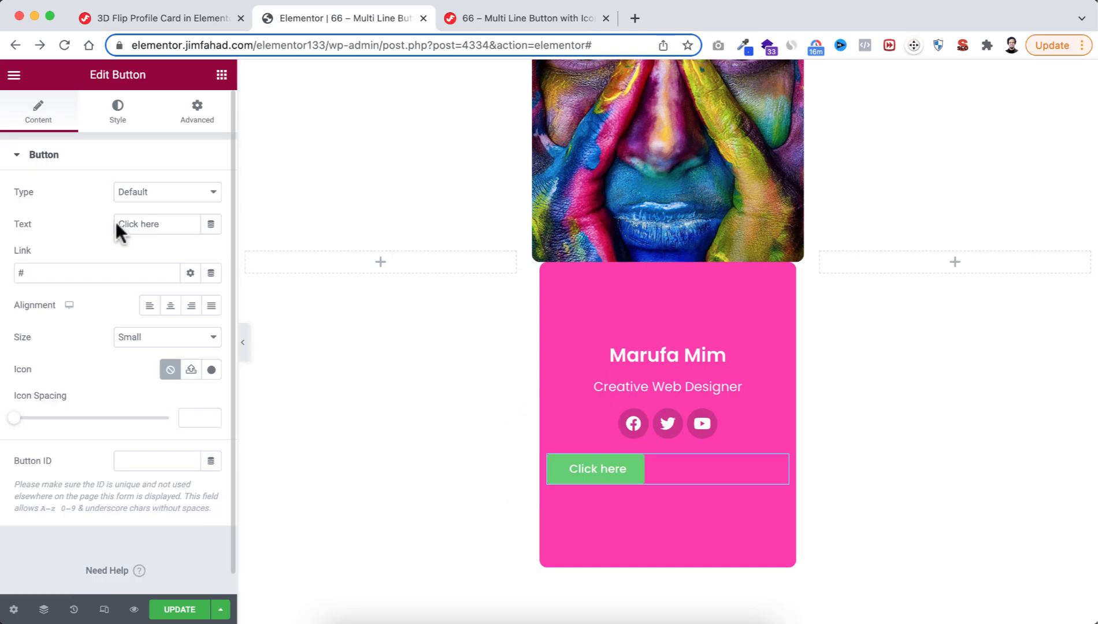
- Label the button 'Hire Me', centre it and give it a white background
{"action": "left_click", "coordinate": [157, 224]}
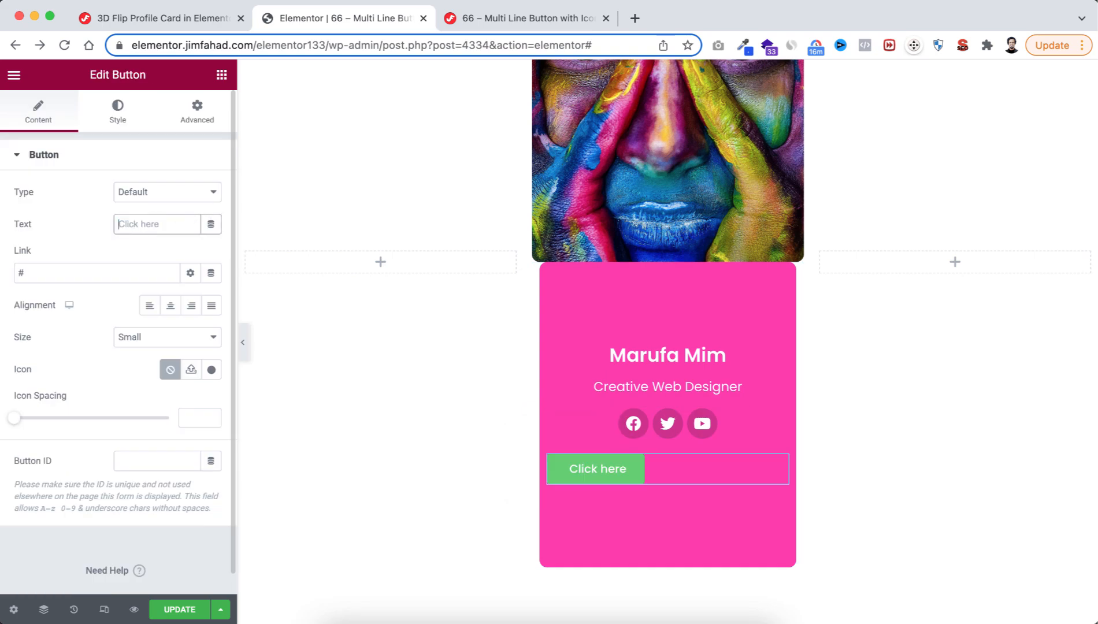
{"action": "type", "text": "Hire Me"}
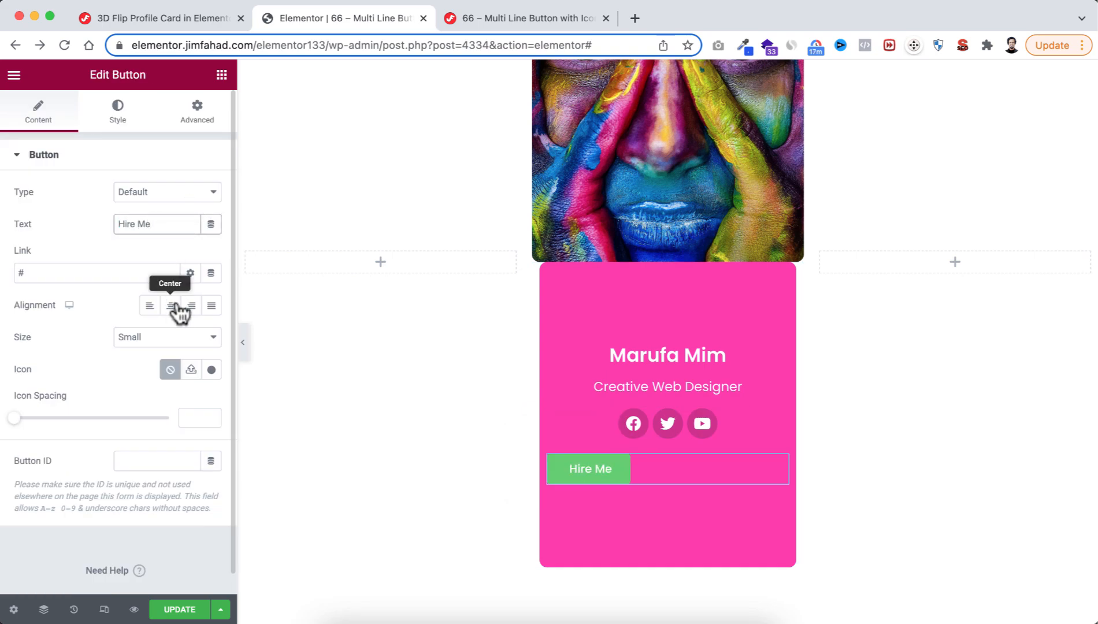
{"action": "left_click", "coordinate": [170, 305]}
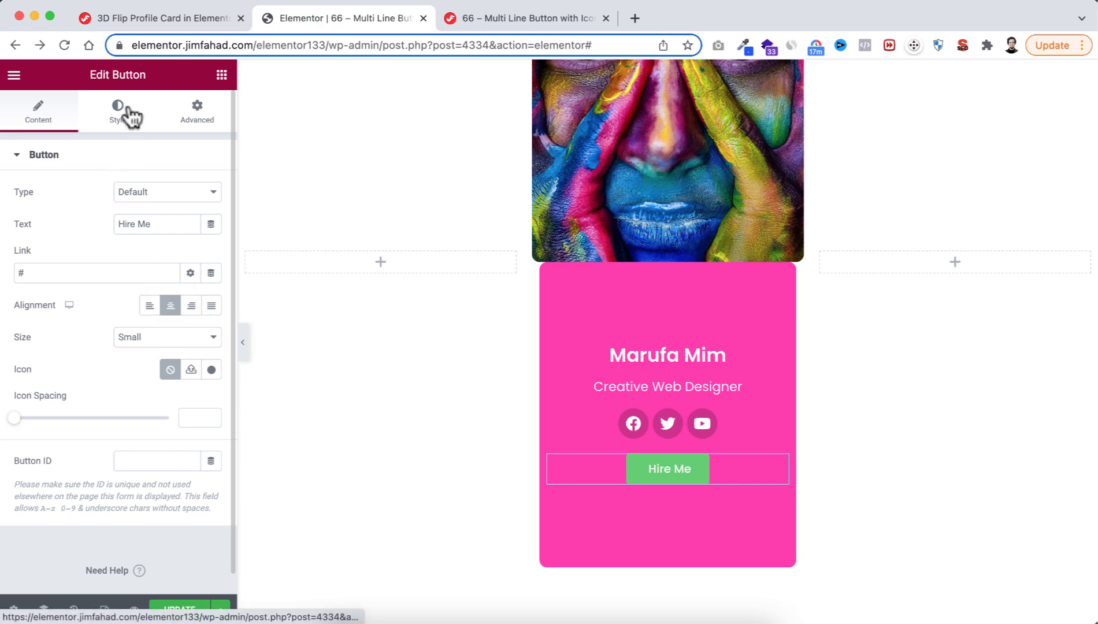
{"action": "left_click", "coordinate": [116, 109]}
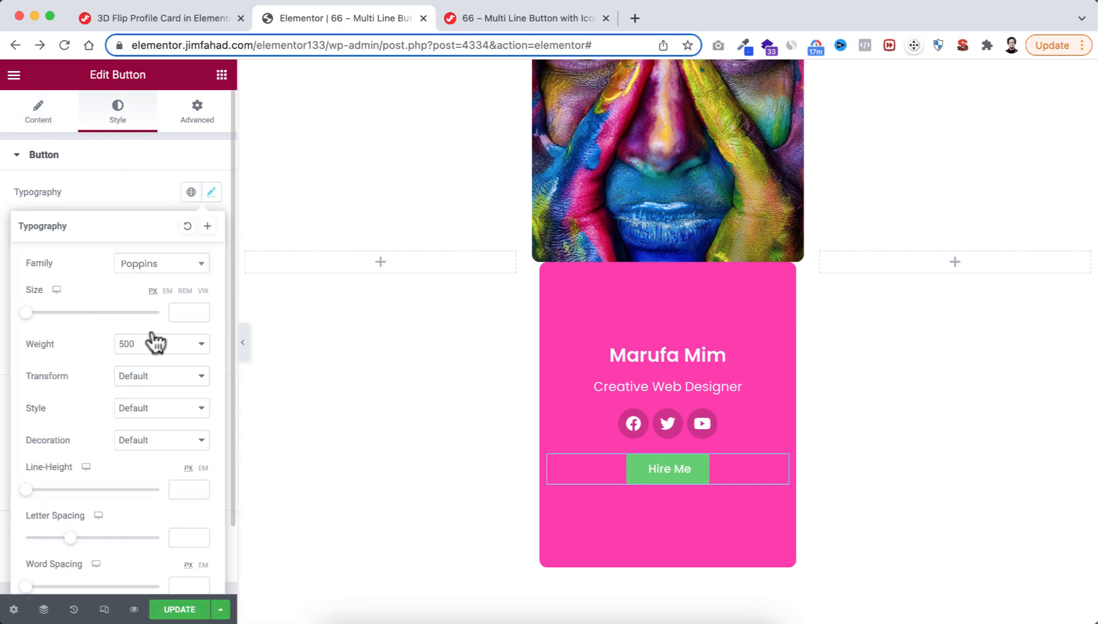
{"action": "left_click", "coordinate": [161, 343]}
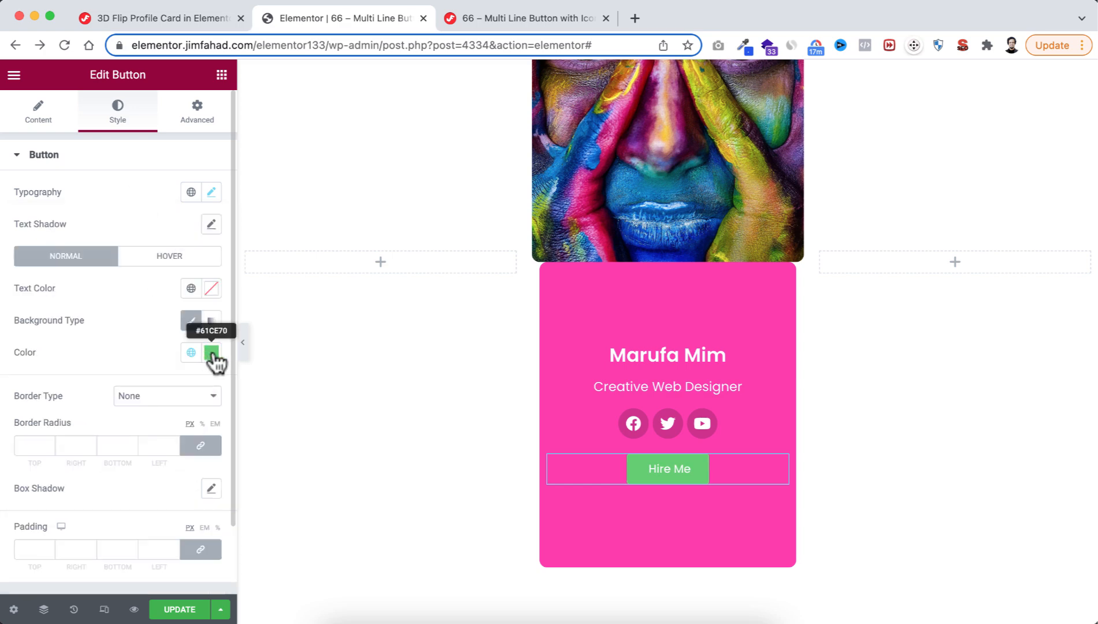
{"action": "left_click", "coordinate": [211, 352]}
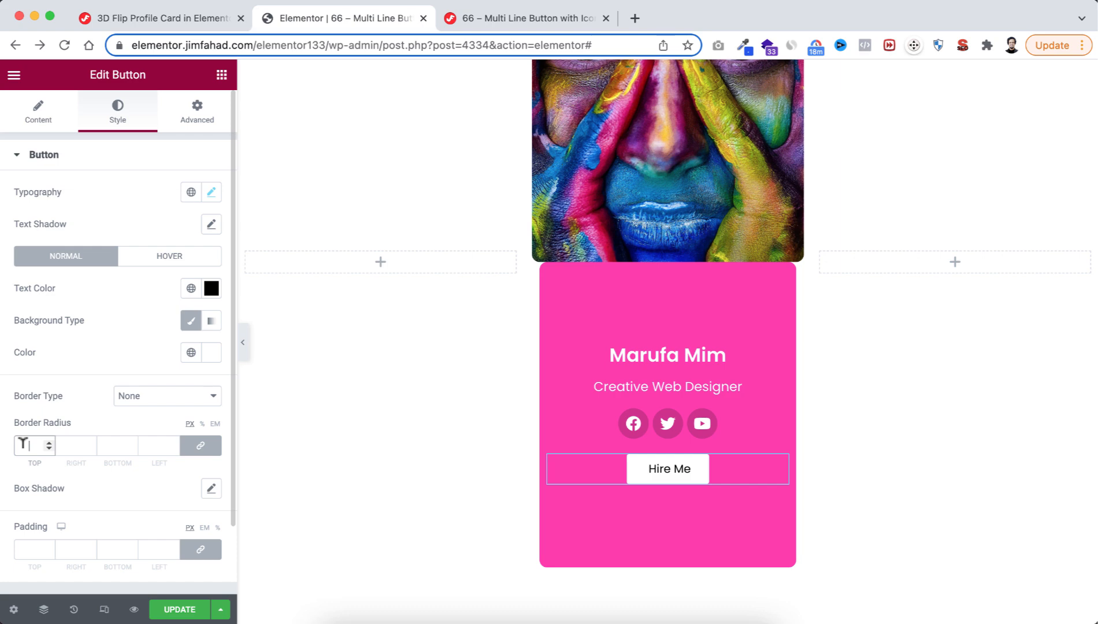
- Set the button's border radius to 20 and top margin to 40
{"action": "type", "text": "20"}
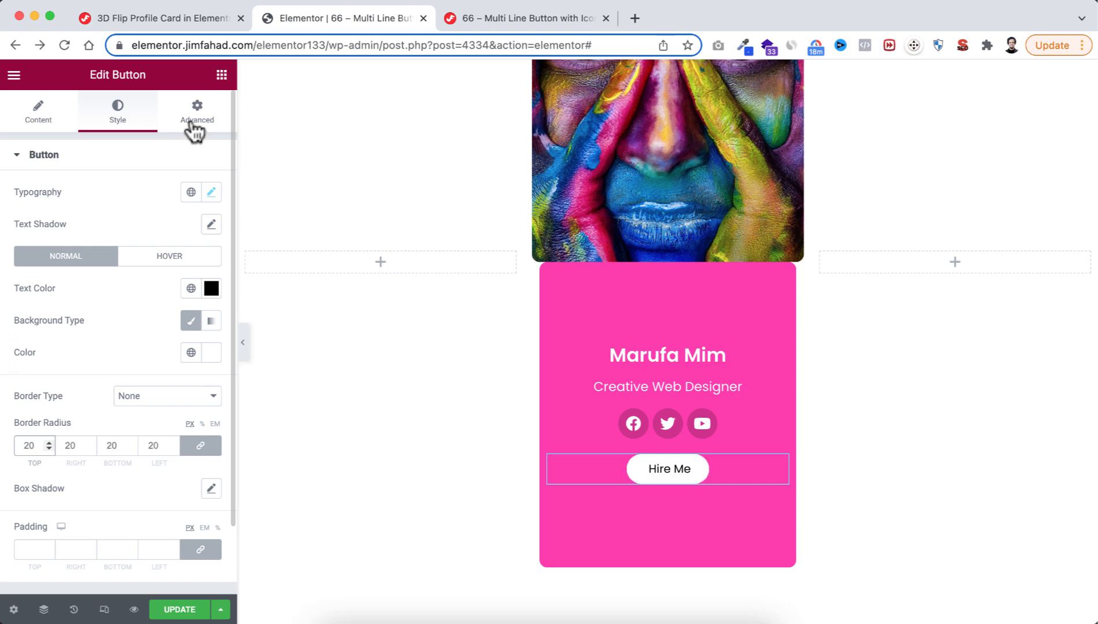
{"action": "left_click", "coordinate": [197, 112]}
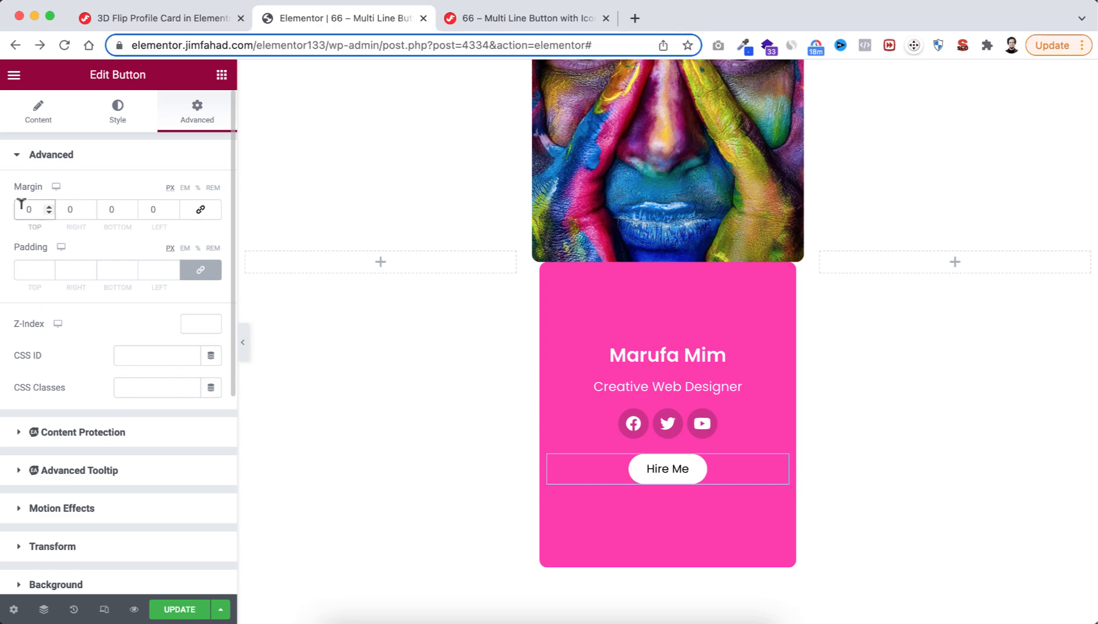
{"action": "type", "text": "40"}
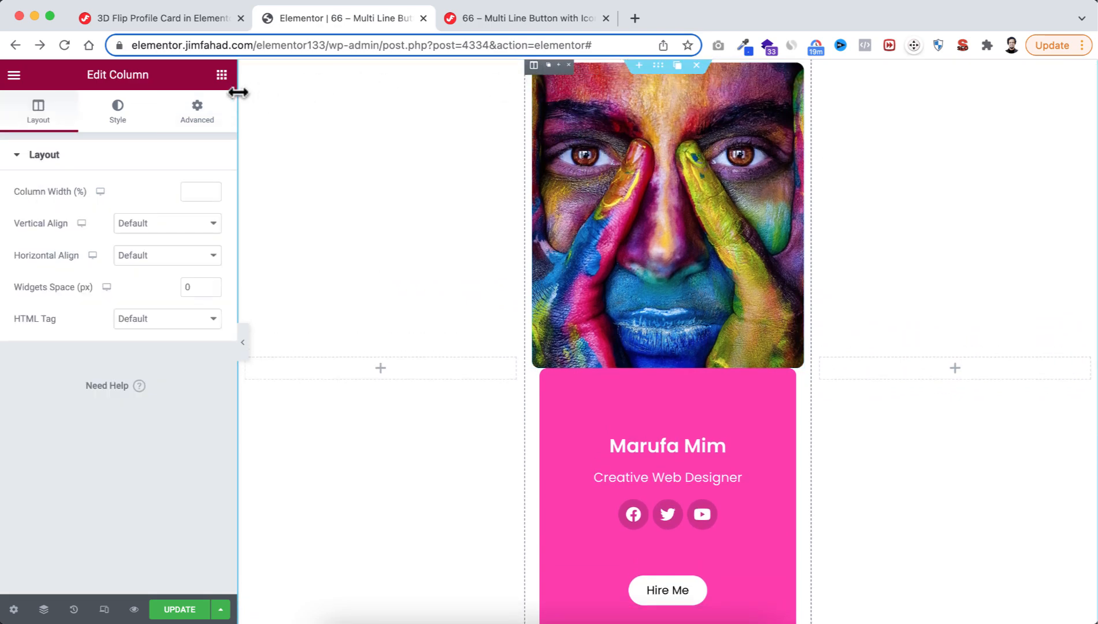
- Reveal the column's empty Custom CSS box under Advanced
{"action": "left_click", "coordinate": [197, 110]}
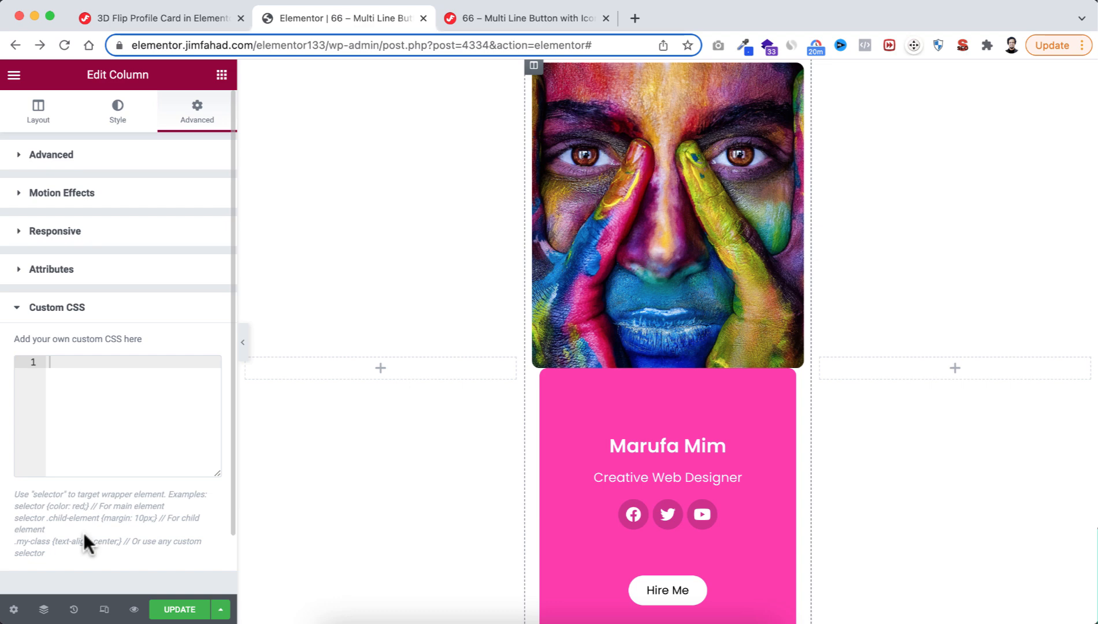
{"action": "mouse_move", "coordinate": [193, 402]}
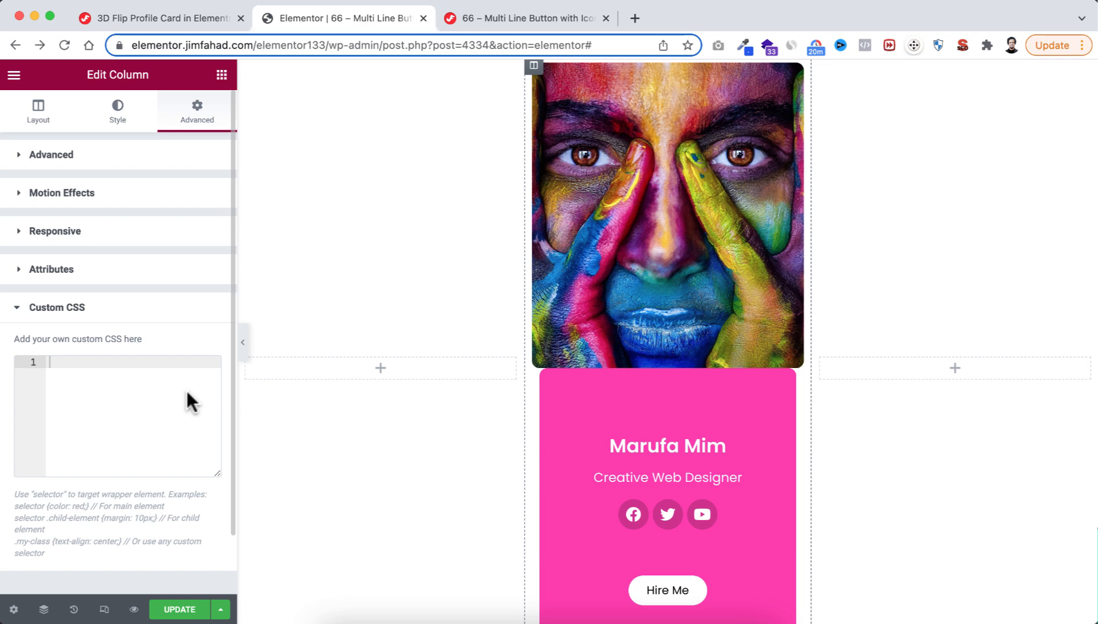
{"action": "mouse_move", "coordinate": [130, 18]}
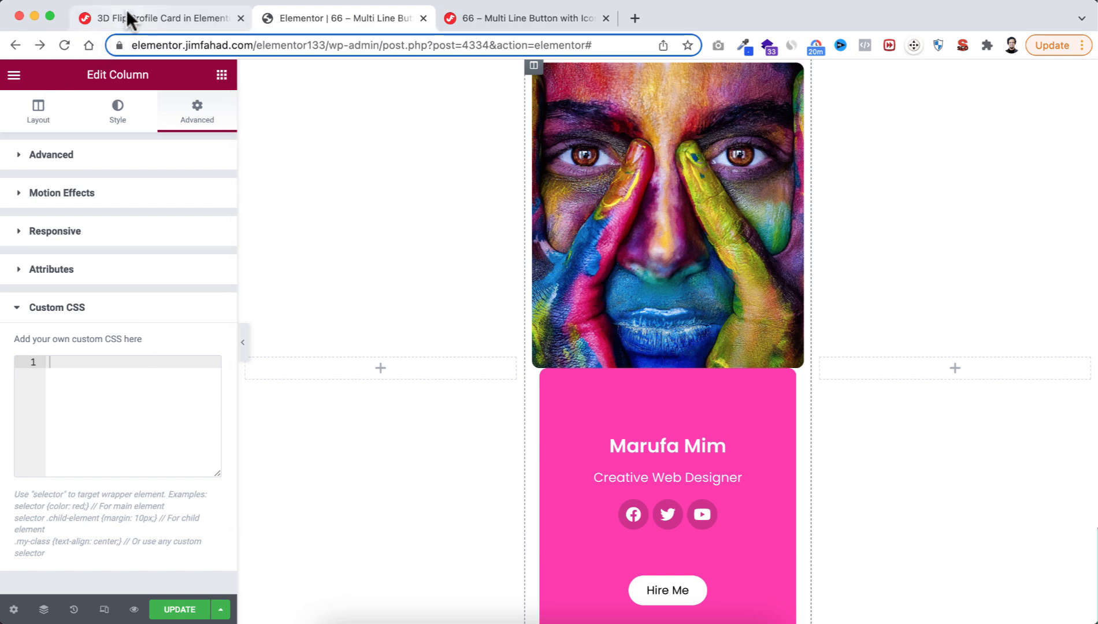
- Copy the 3D Card CSS from the tutorial tab and return to the Elementor editor
{"action": "left_click", "coordinate": [161, 18]}
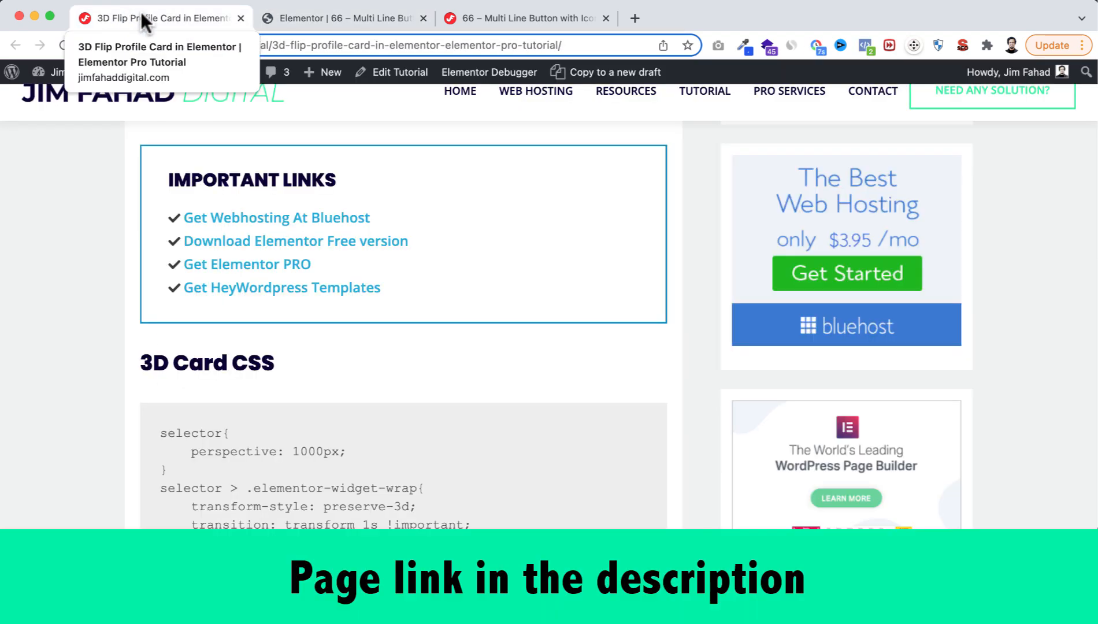
{"action": "scroll", "scroll_direction": "down", "scroll_amount": 3}
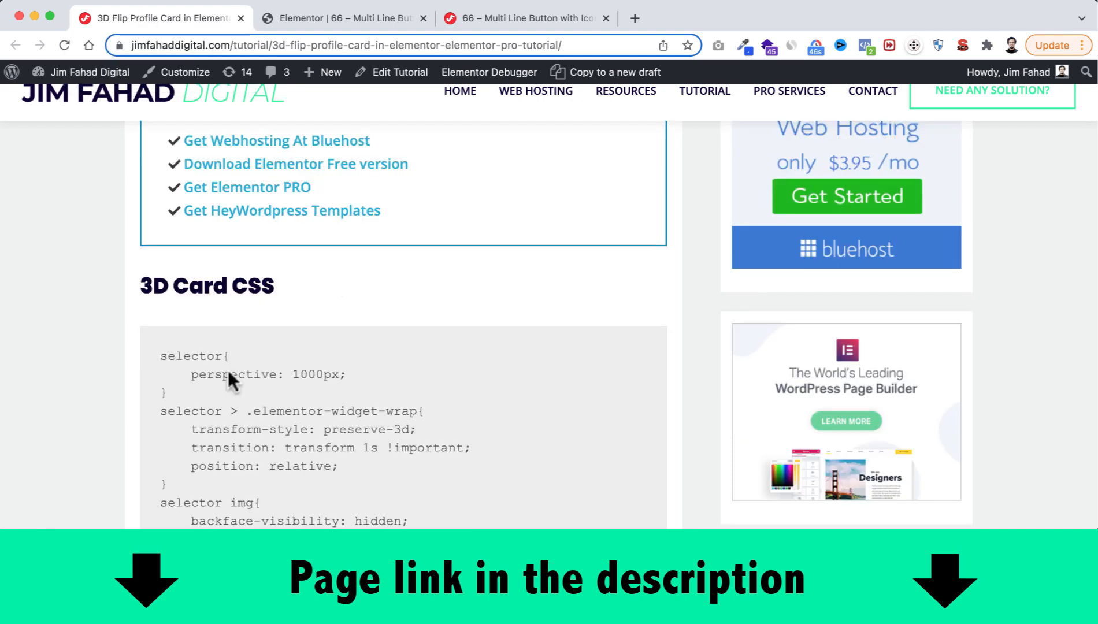
{"action": "scroll", "scroll_direction": "down", "scroll_amount": 3}
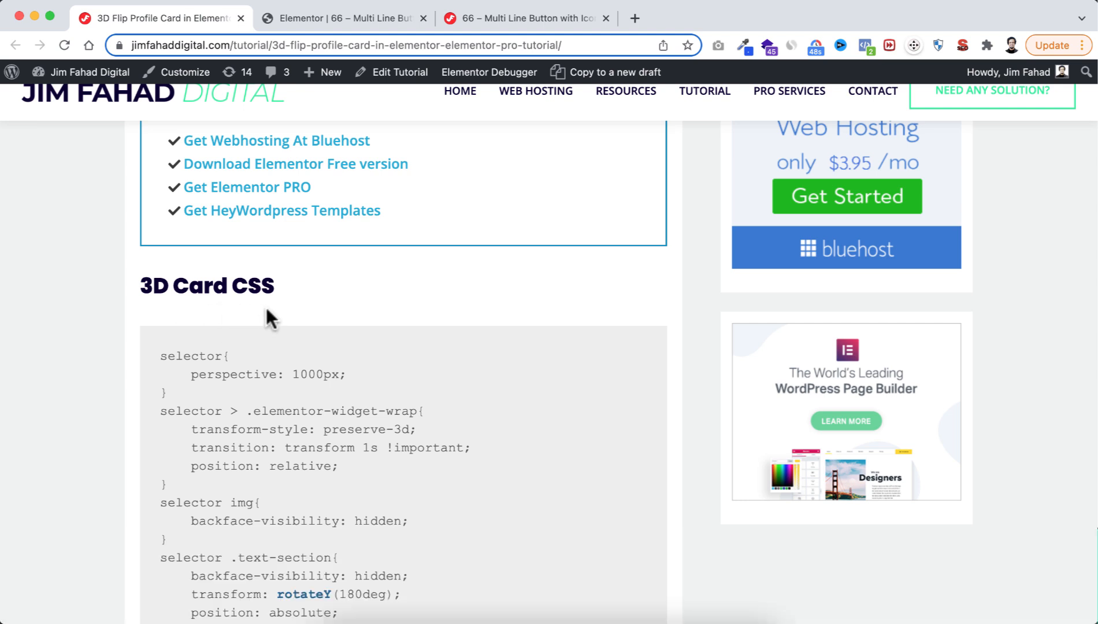
{"action": "scroll", "scroll_direction": "down", "scroll_amount": 3}
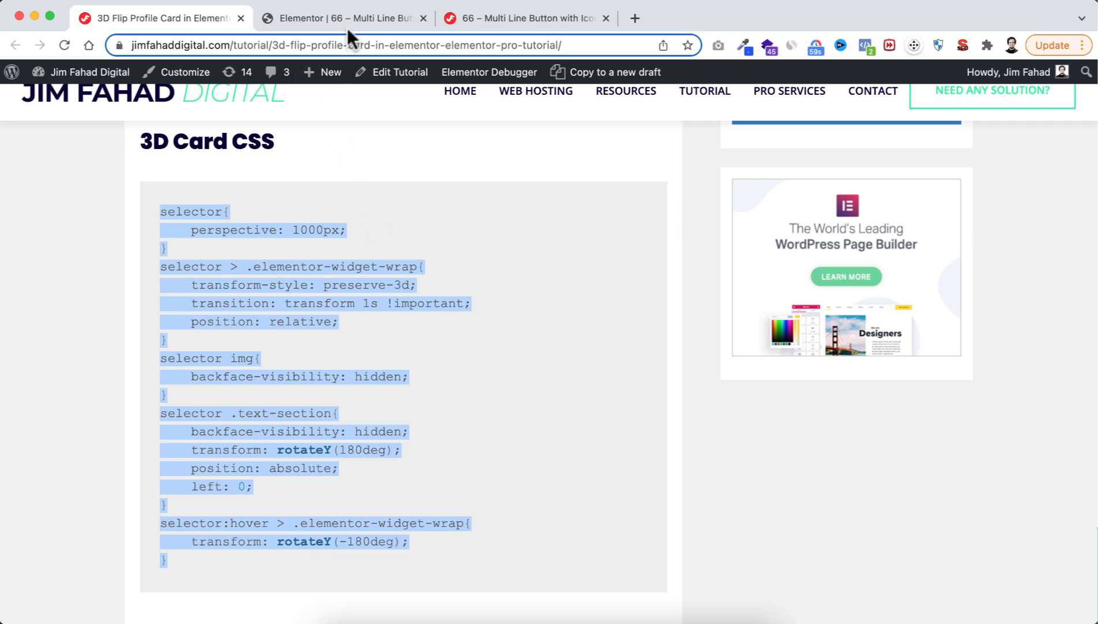
{"action": "left_click", "coordinate": [343, 18]}
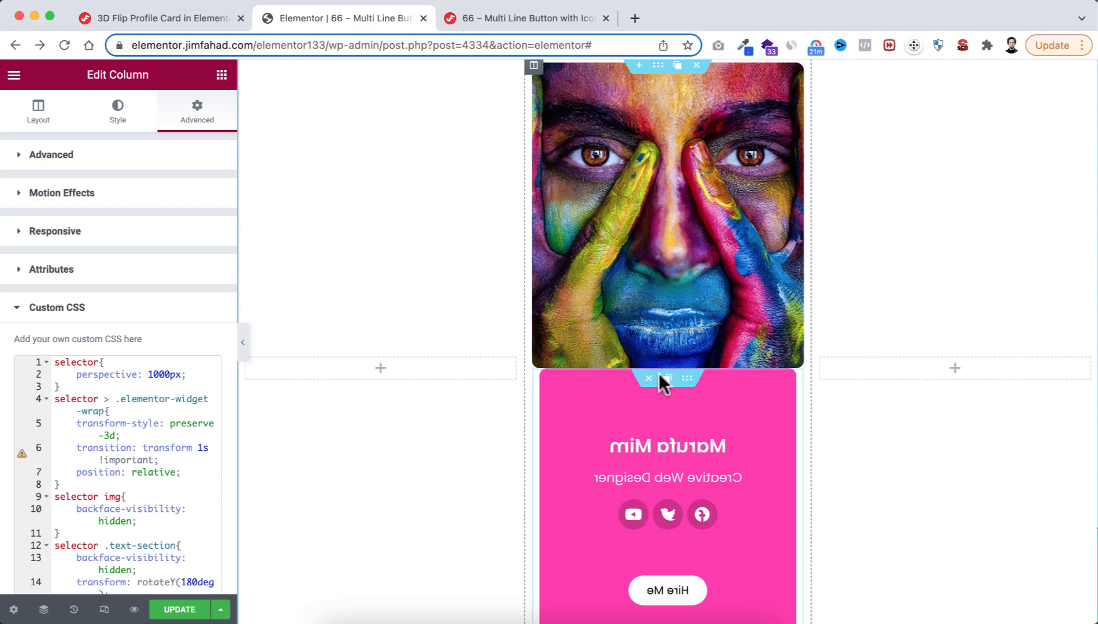
- Give the pink card's inner section the CSS class 'text-section' in Advanced settings
{"action": "left_click", "coordinate": [687, 378]}
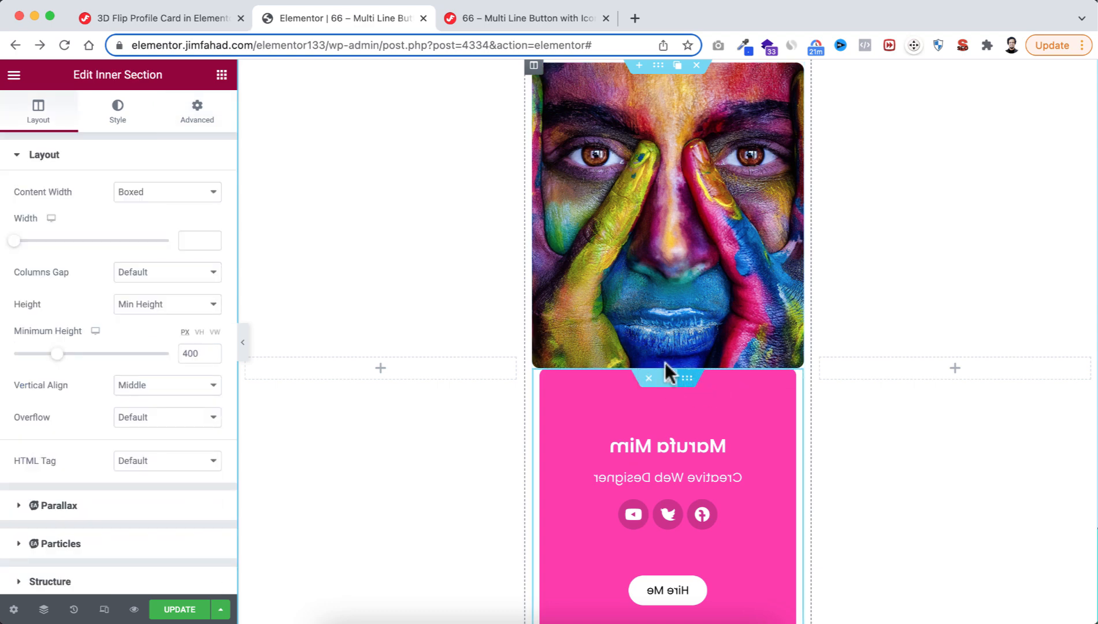
{"action": "left_click", "coordinate": [197, 111]}
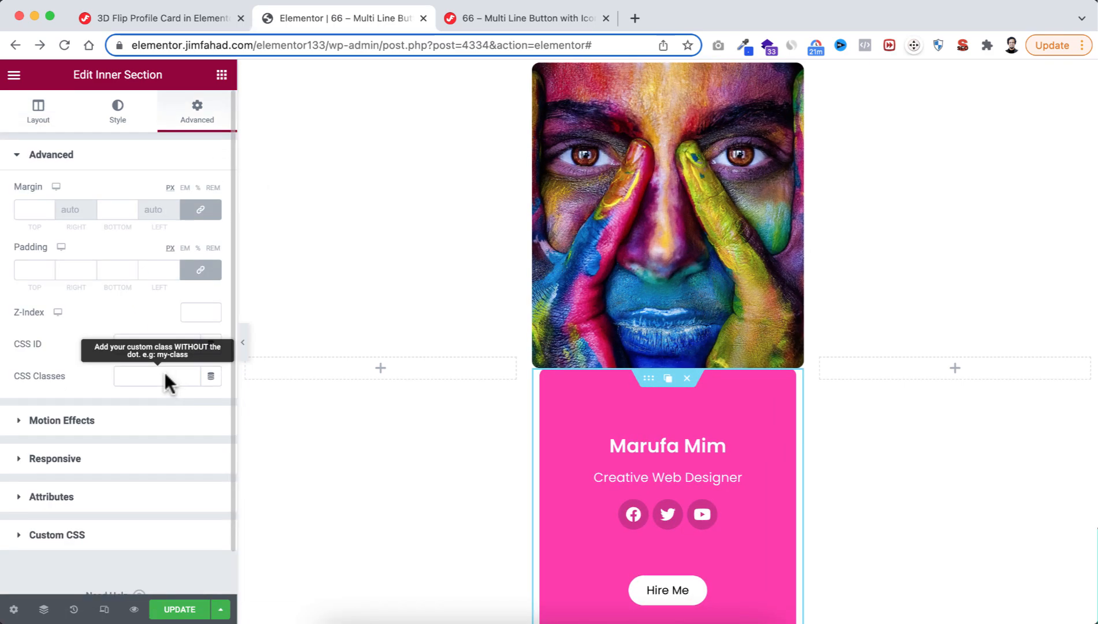
{"action": "type", "text": "text"}
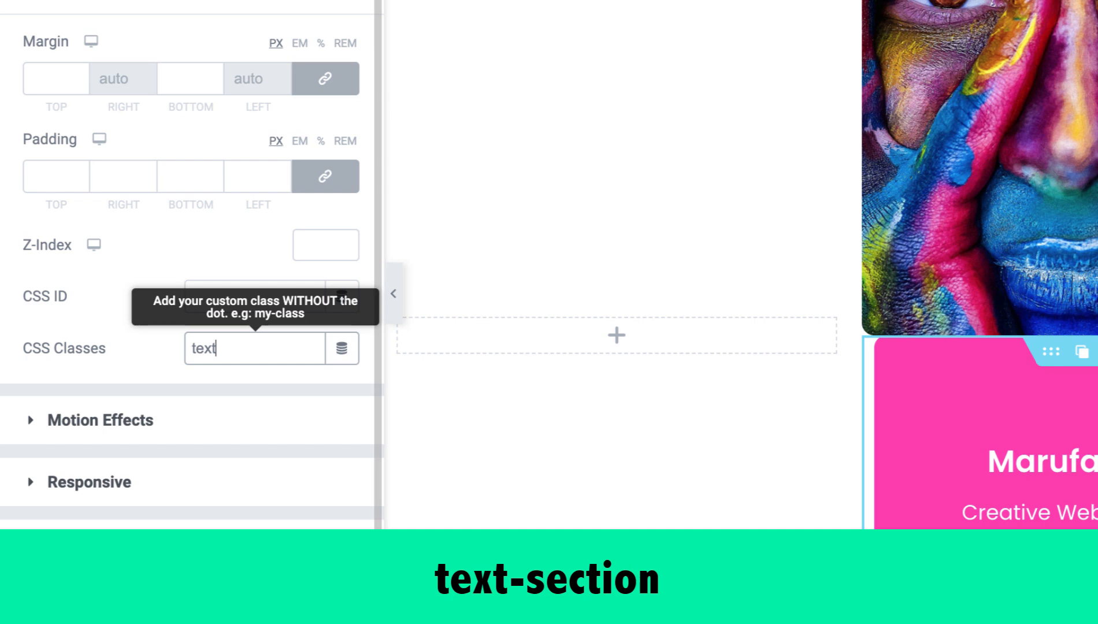
{"action": "type", "text": "-section"}
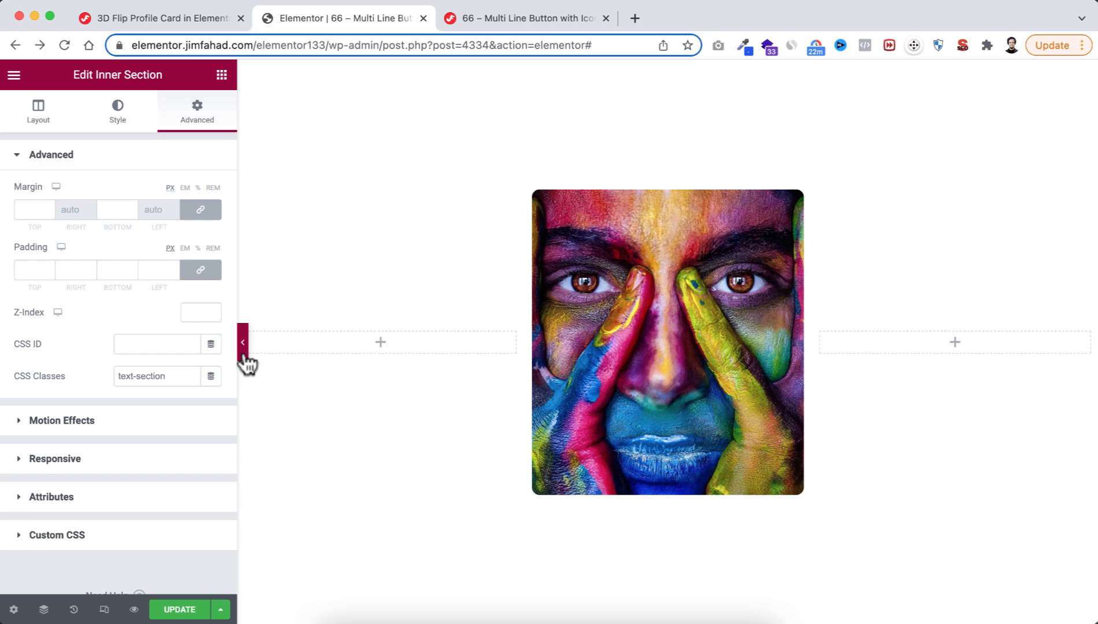
{"action": "left_click", "coordinate": [242, 342]}
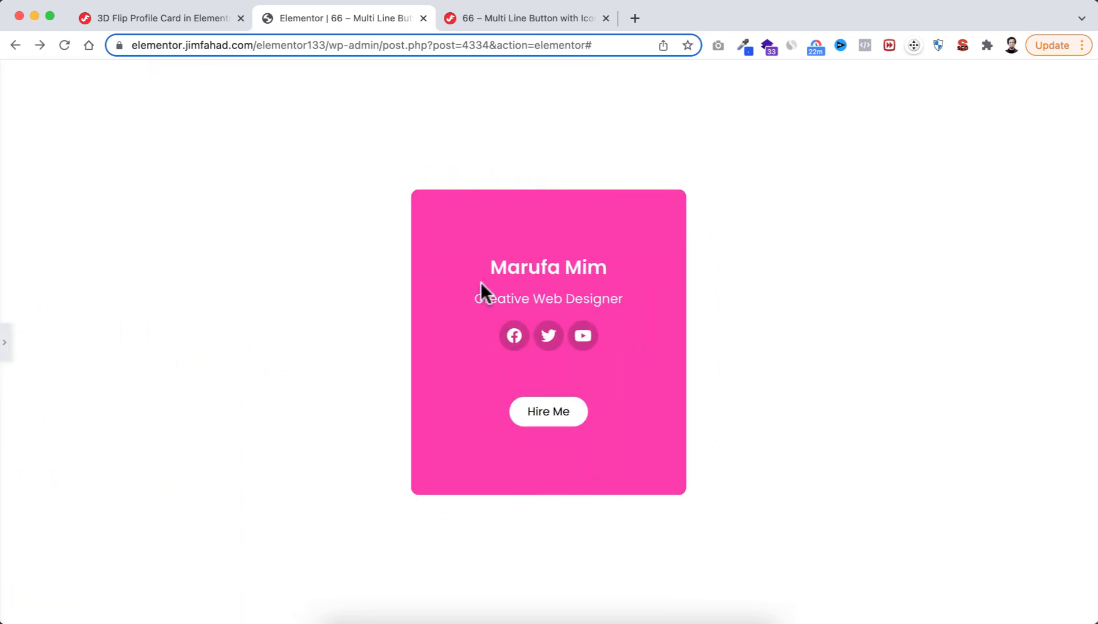
{"action": "mouse_move", "coordinate": [478, 392]}
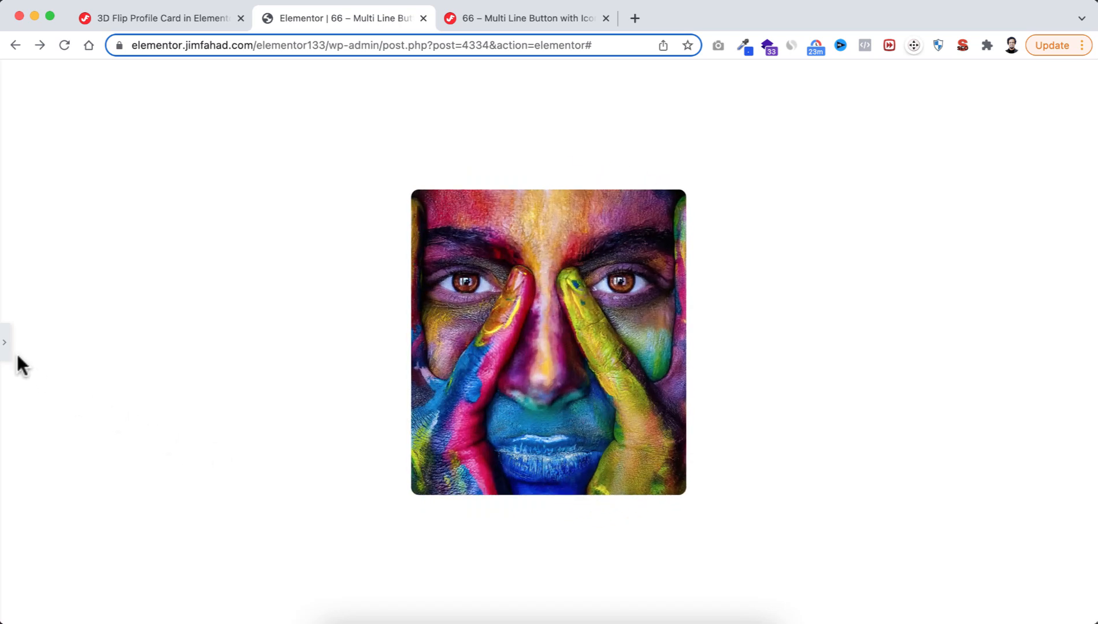
{"action": "left_click", "coordinate": [4, 342]}
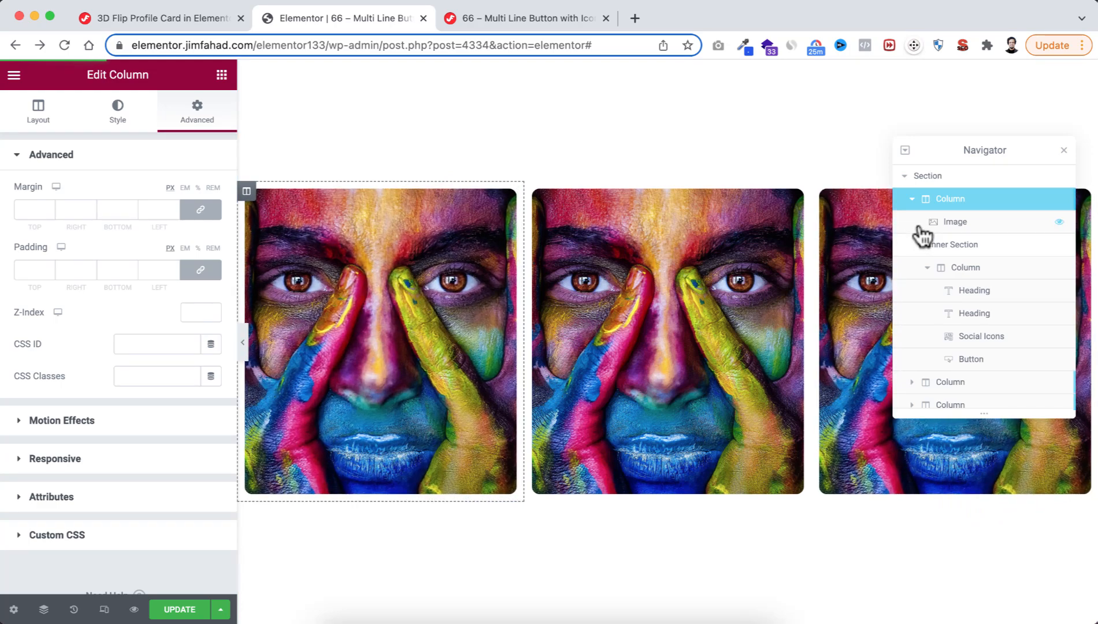
- Replace the first card's image with a new painted-face photo from the Media Library
{"action": "left_click", "coordinate": [955, 222]}
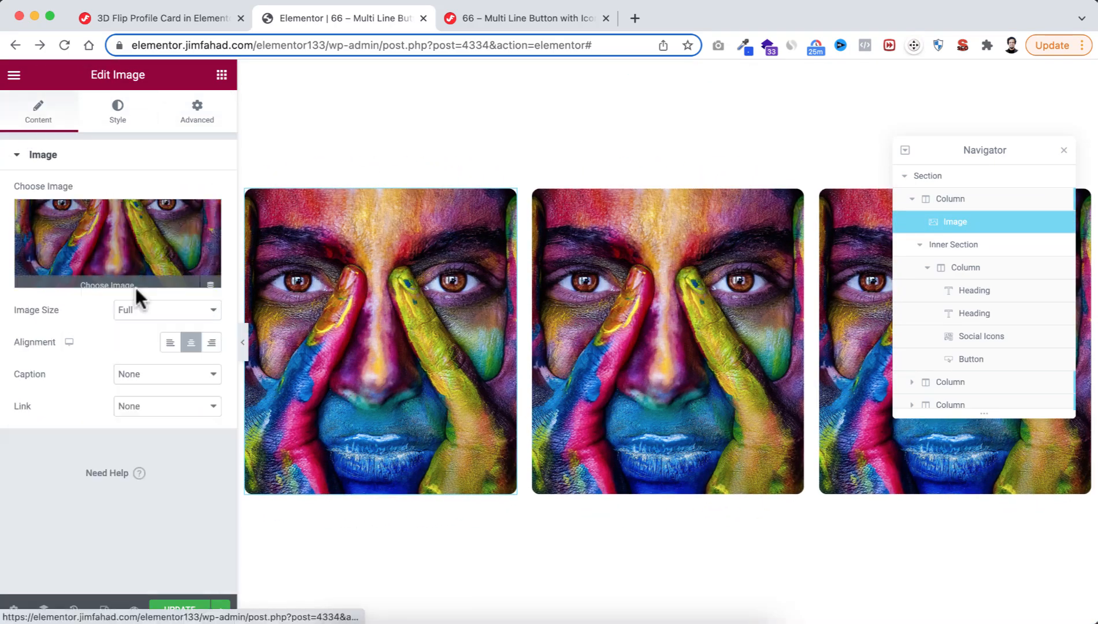
{"action": "left_click", "coordinate": [116, 242]}
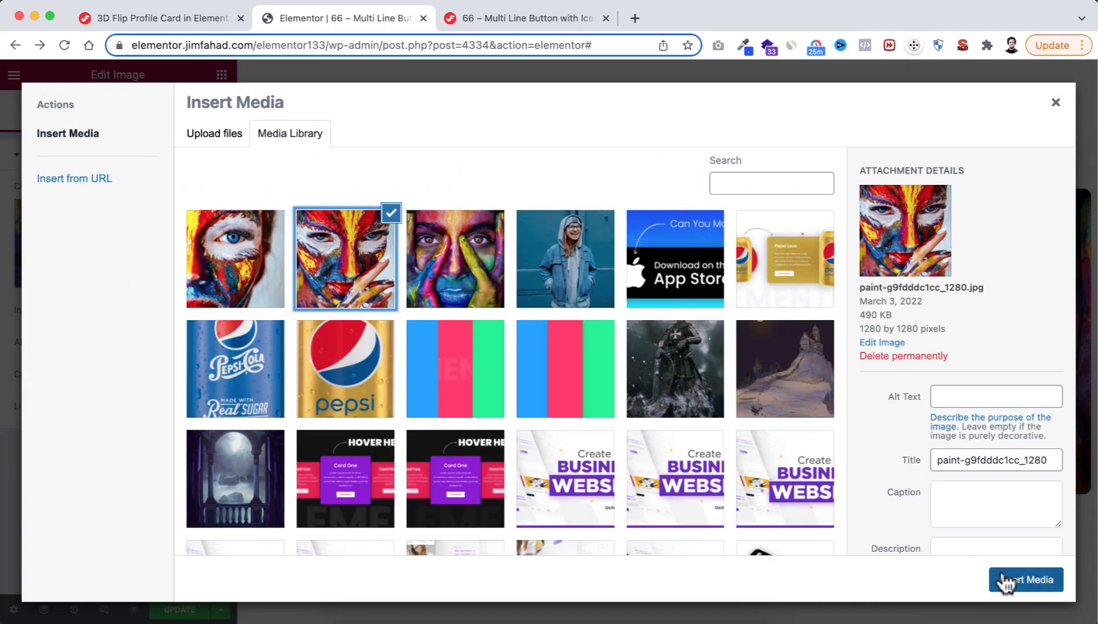
{"action": "left_click", "coordinate": [1024, 581]}
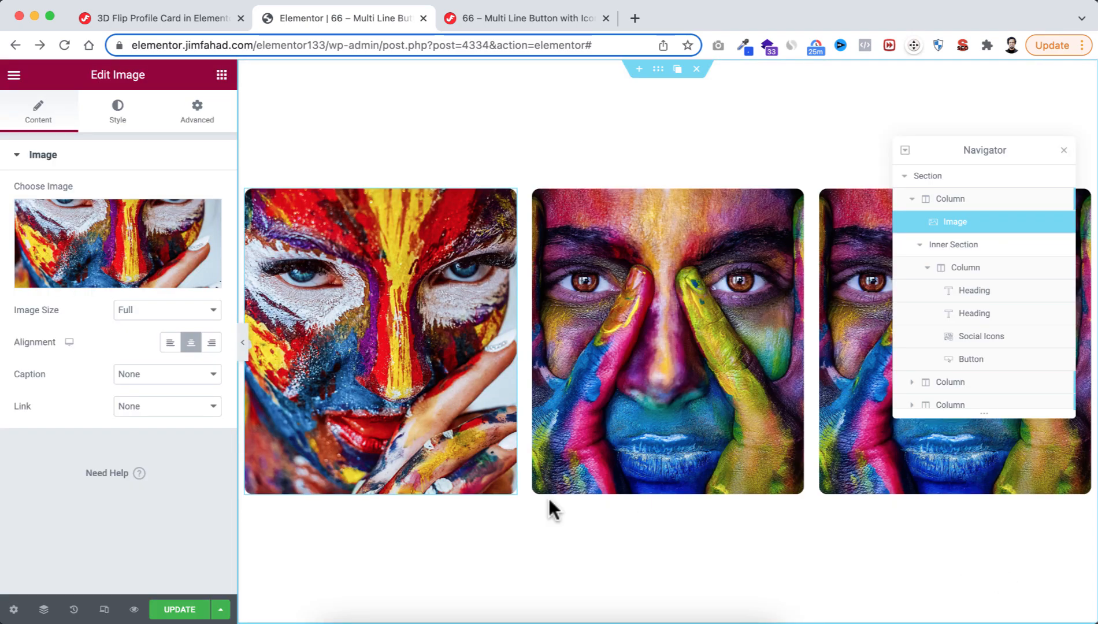
{"action": "left_click", "coordinate": [973, 291]}
{"action": "type", "text": "Joe Baiden"}
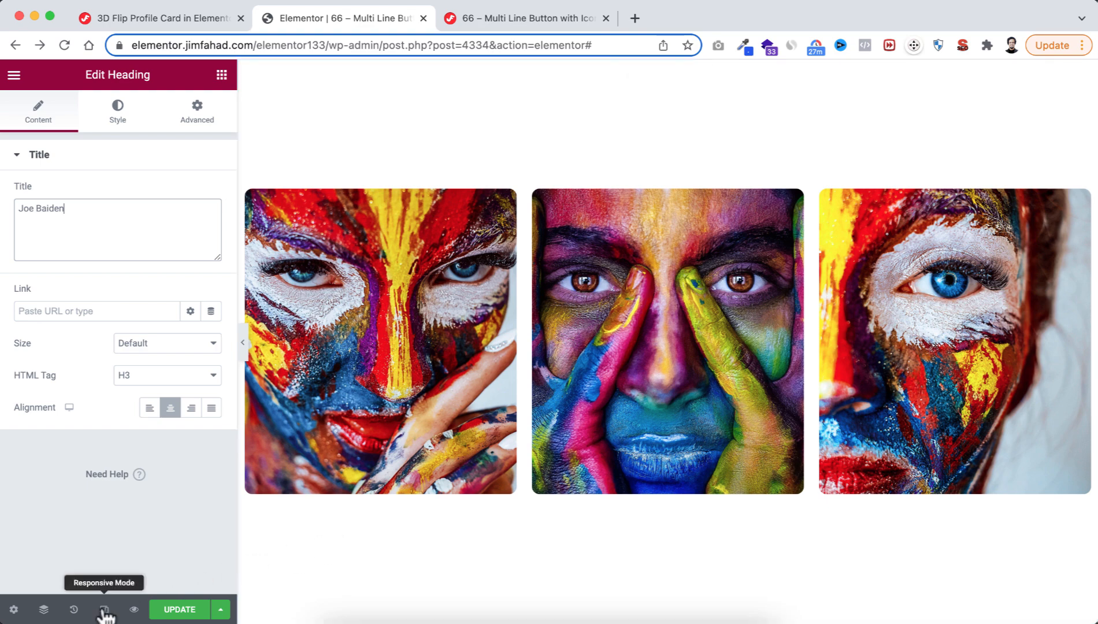
- Preview the three cards at tablet width, return to desktop, and update the page
{"action": "left_click", "coordinate": [104, 609]}
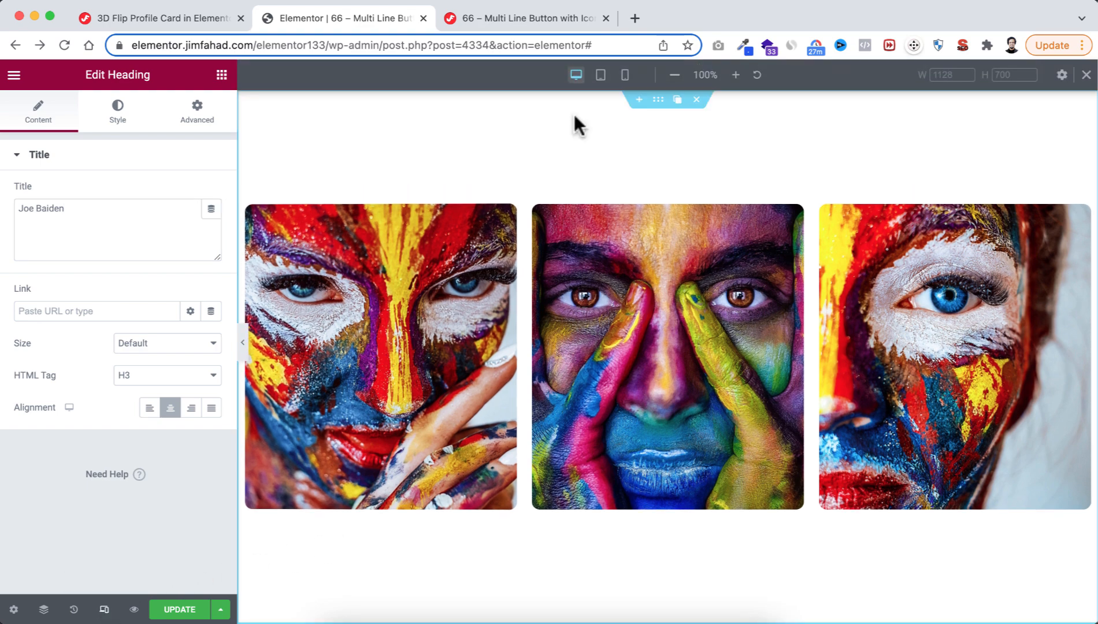
{"action": "left_click", "coordinate": [599, 75]}
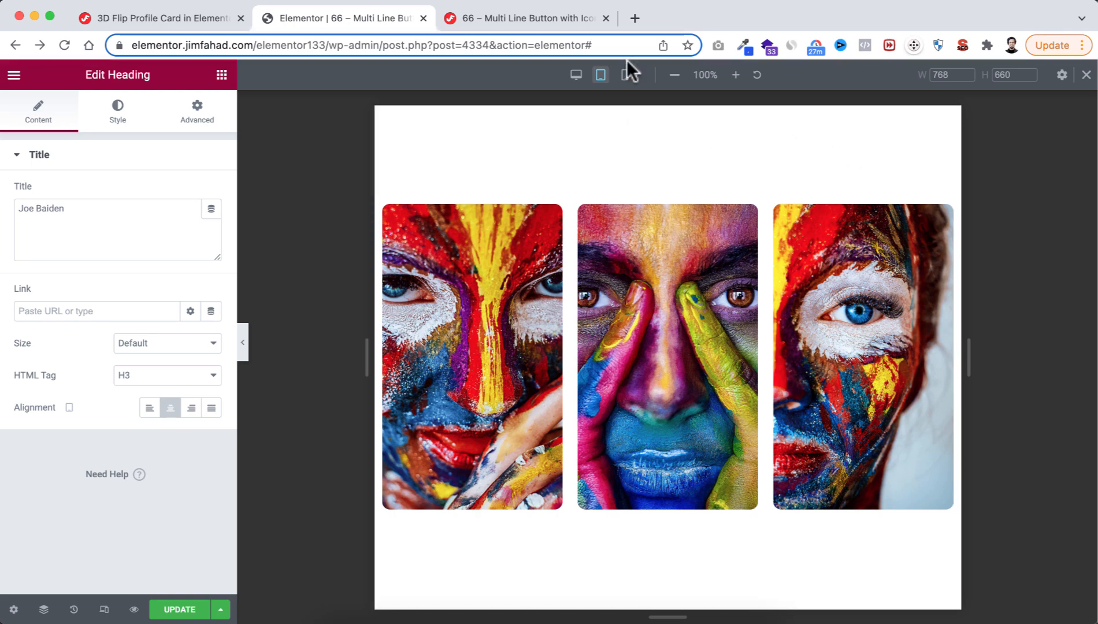
{"action": "left_click", "coordinate": [625, 75]}
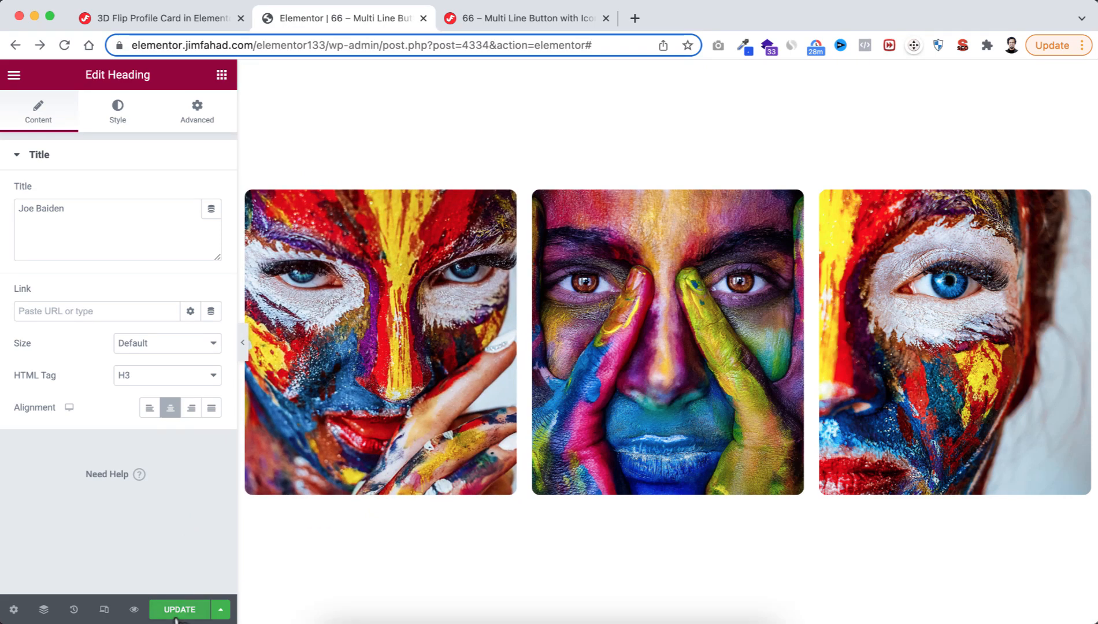
{"action": "left_click", "coordinate": [243, 342]}
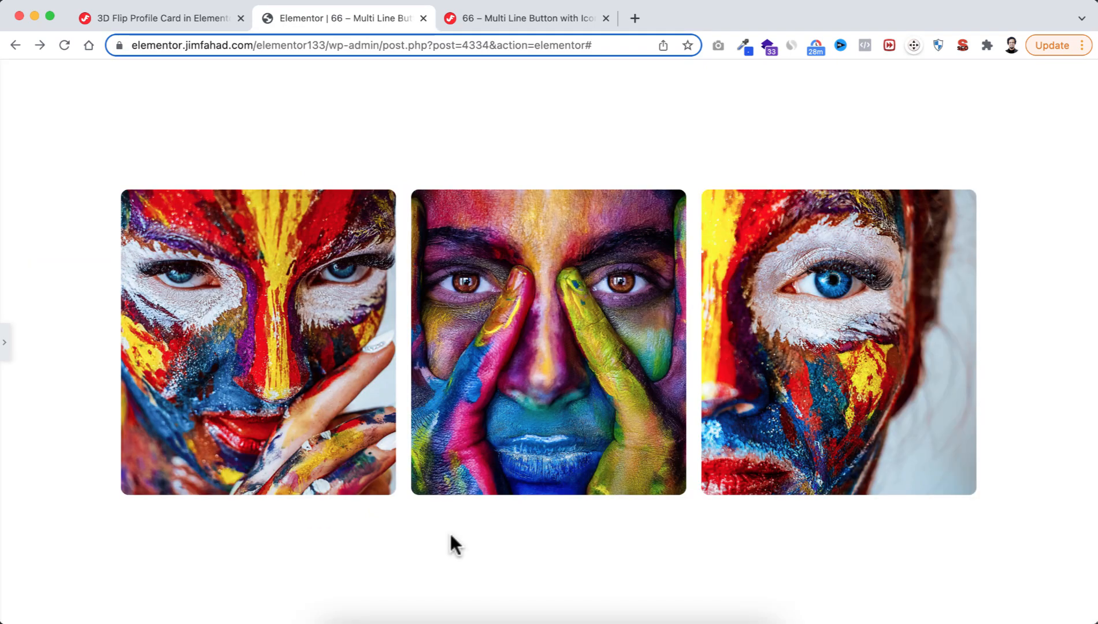